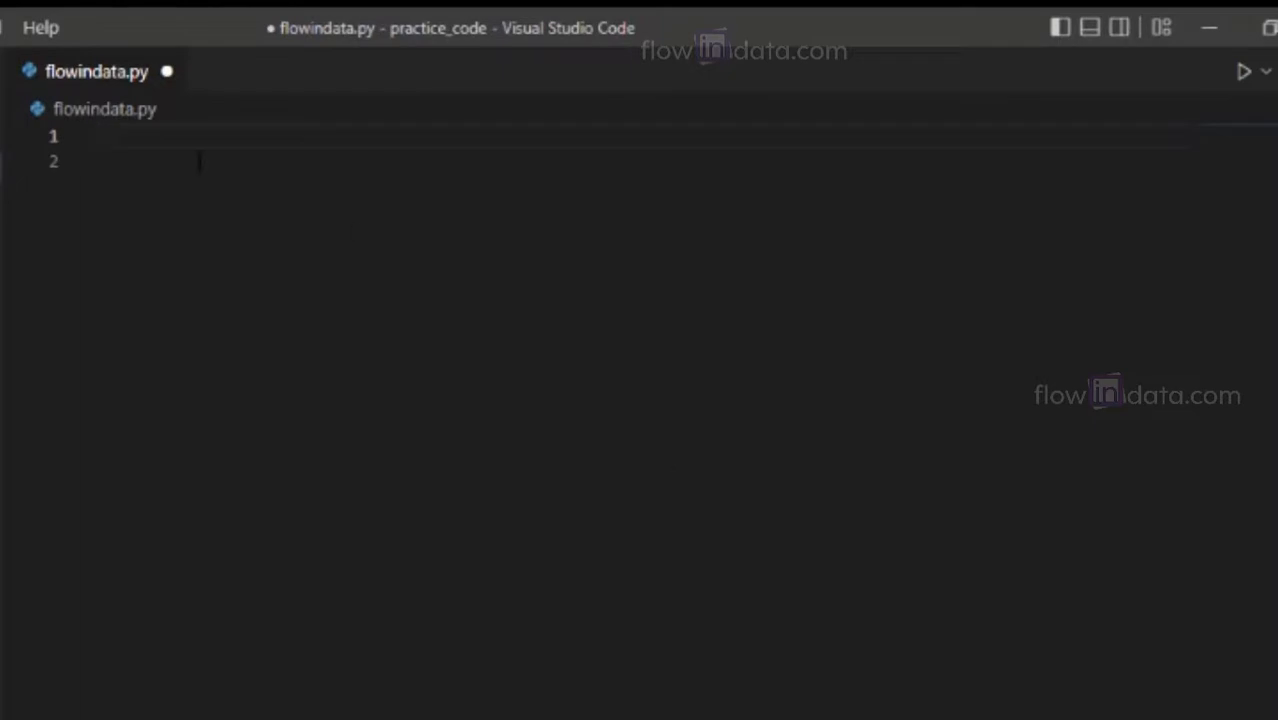
Read a float into num and compute num_sqrt = num ** 0.5
type("num = 1")
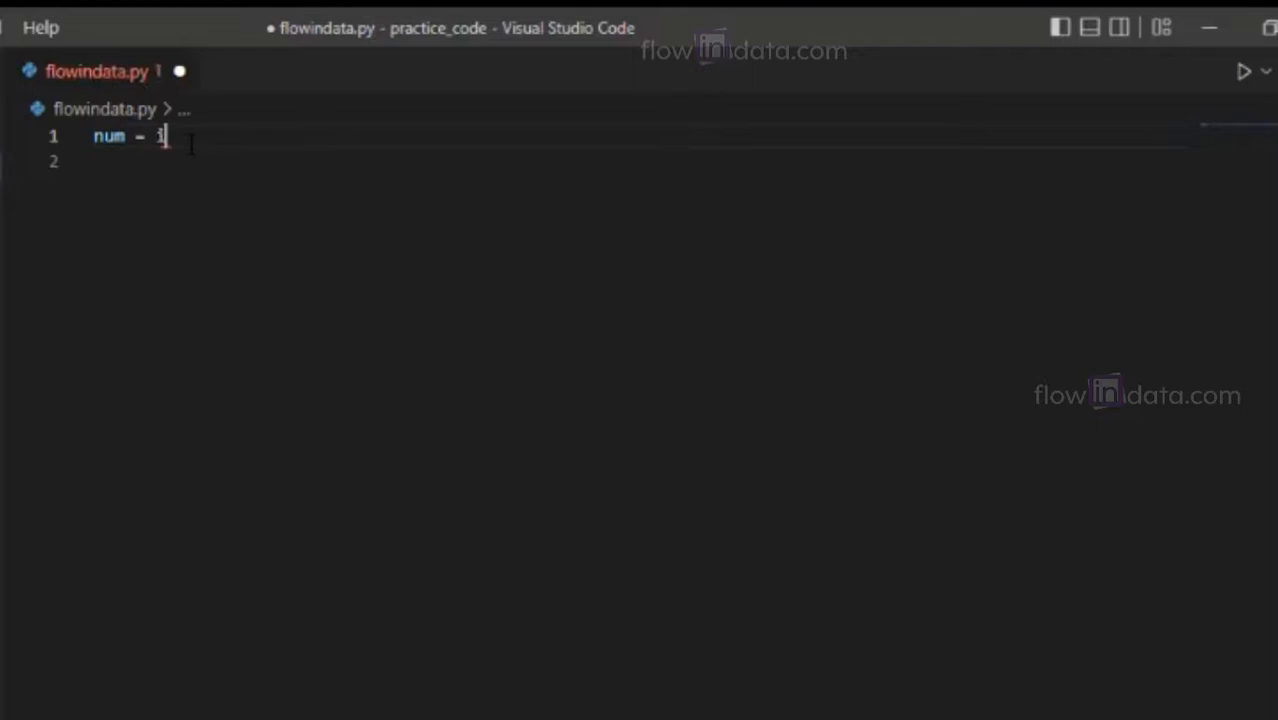
type("float(input(\"Enter the number:")
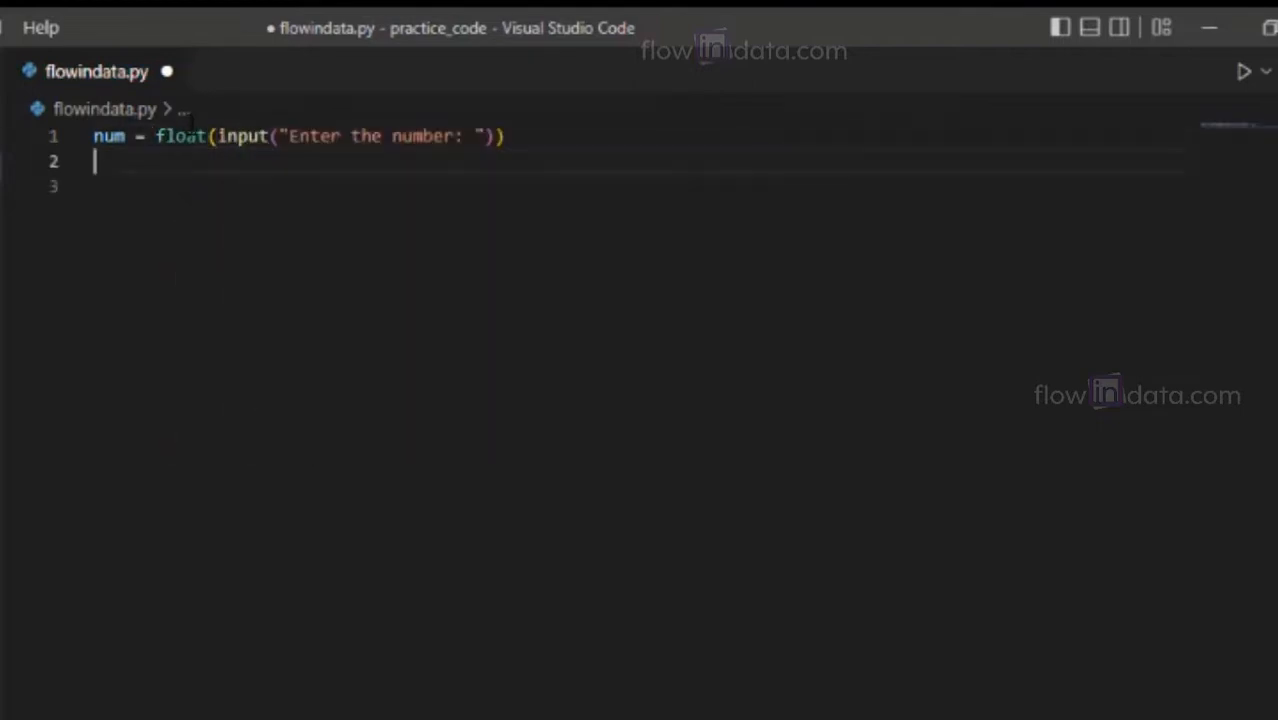
type("num_sq")
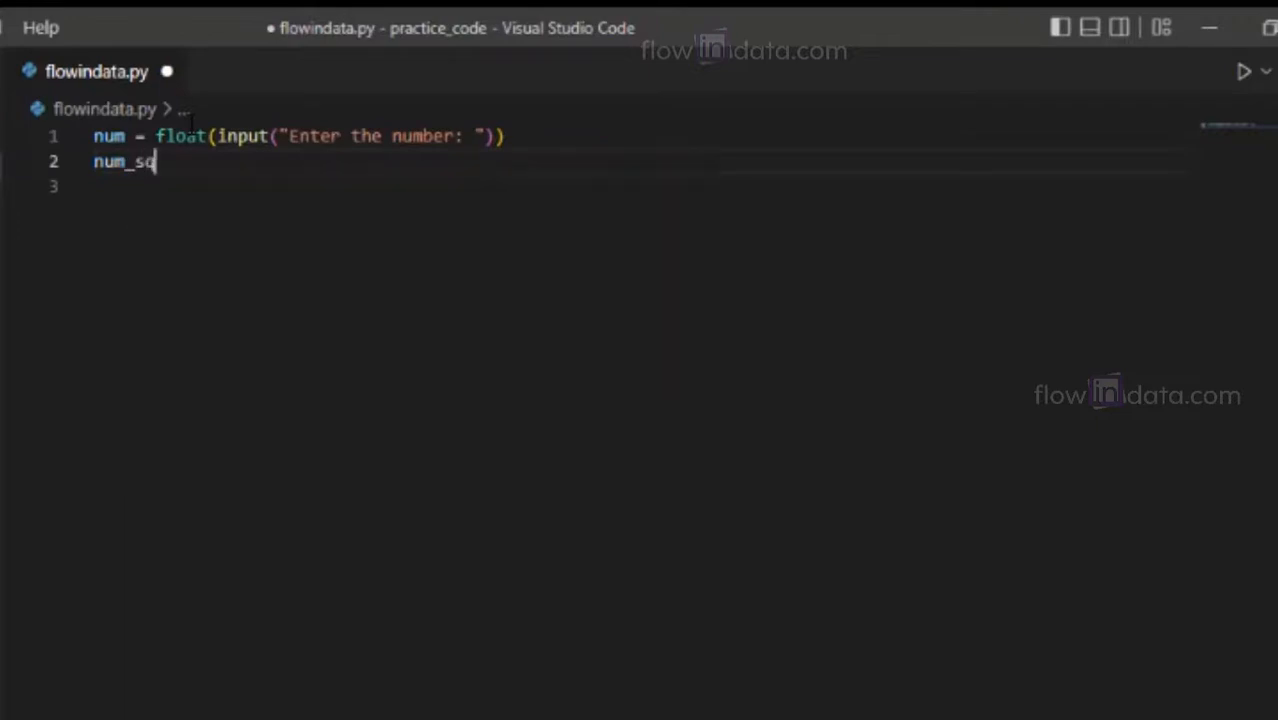
type("rt =")
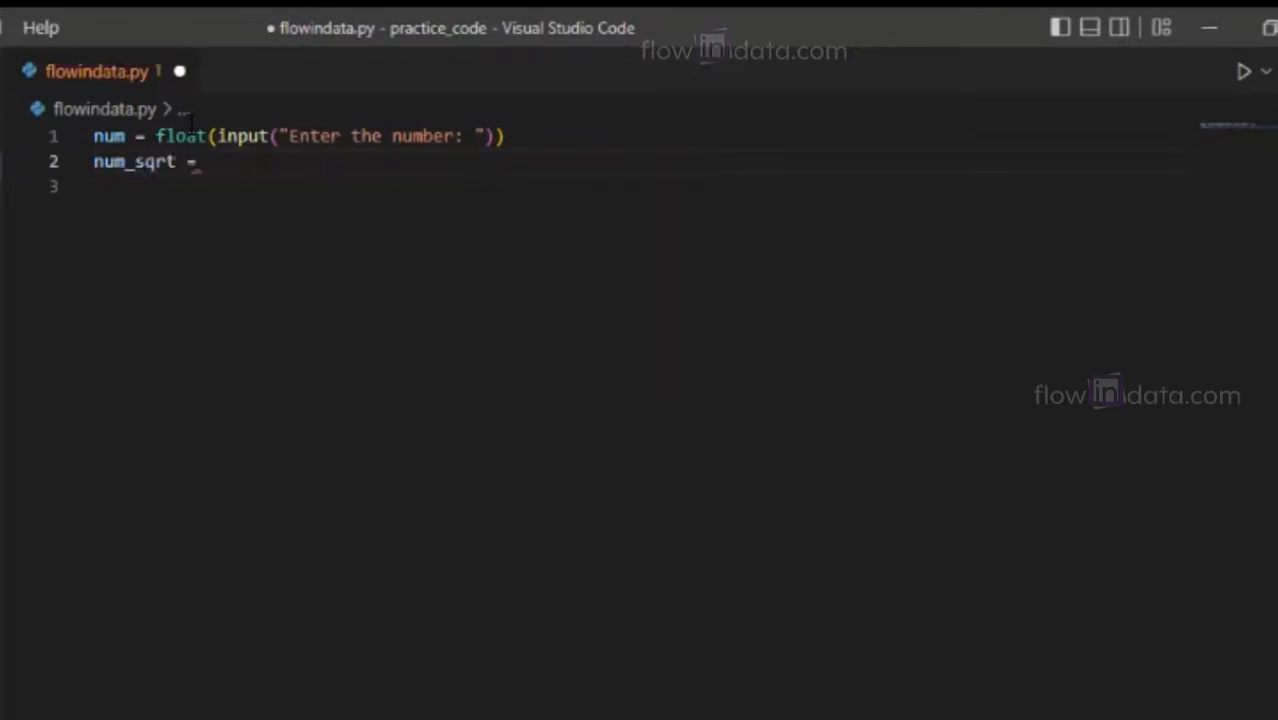
type("num")
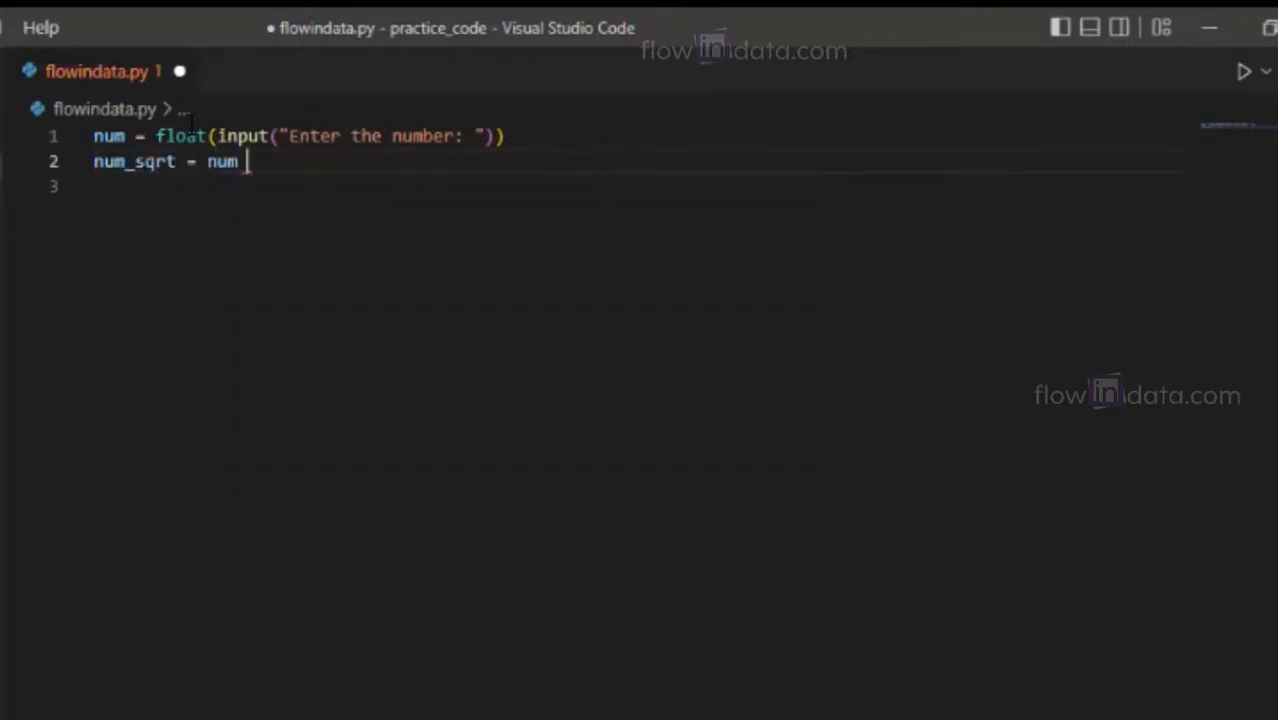
type("** 0")
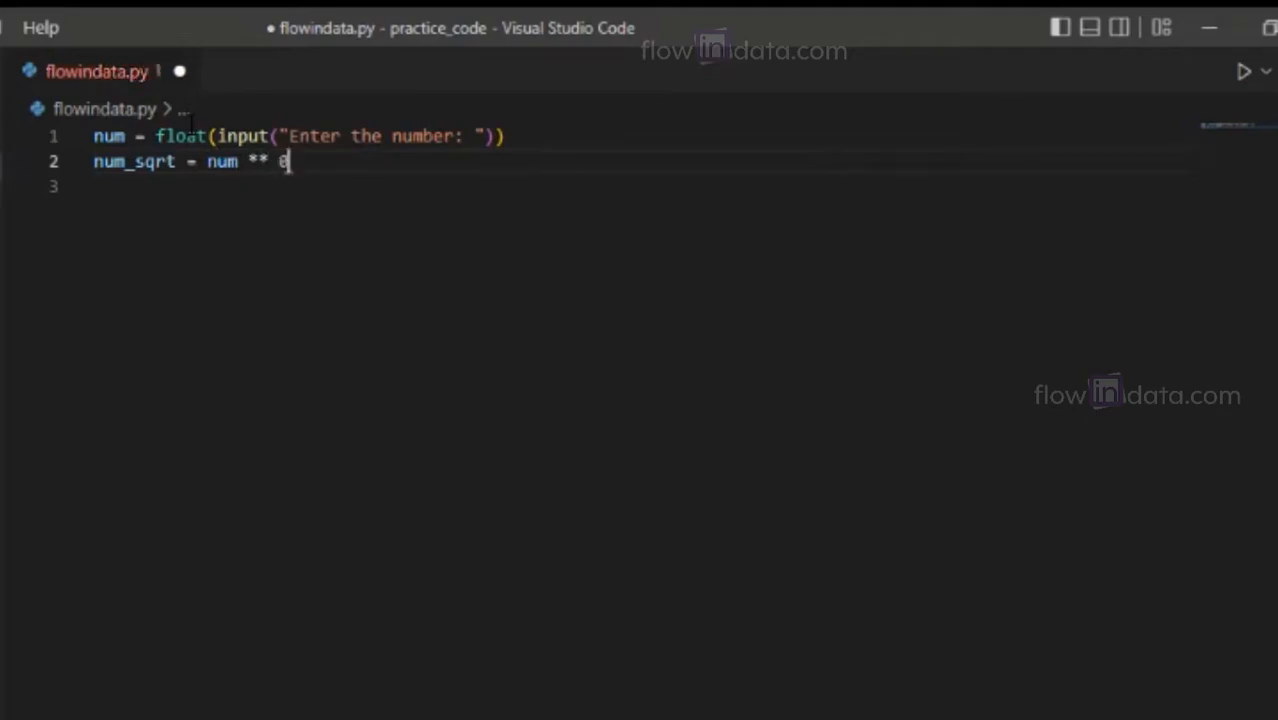
type(".5")
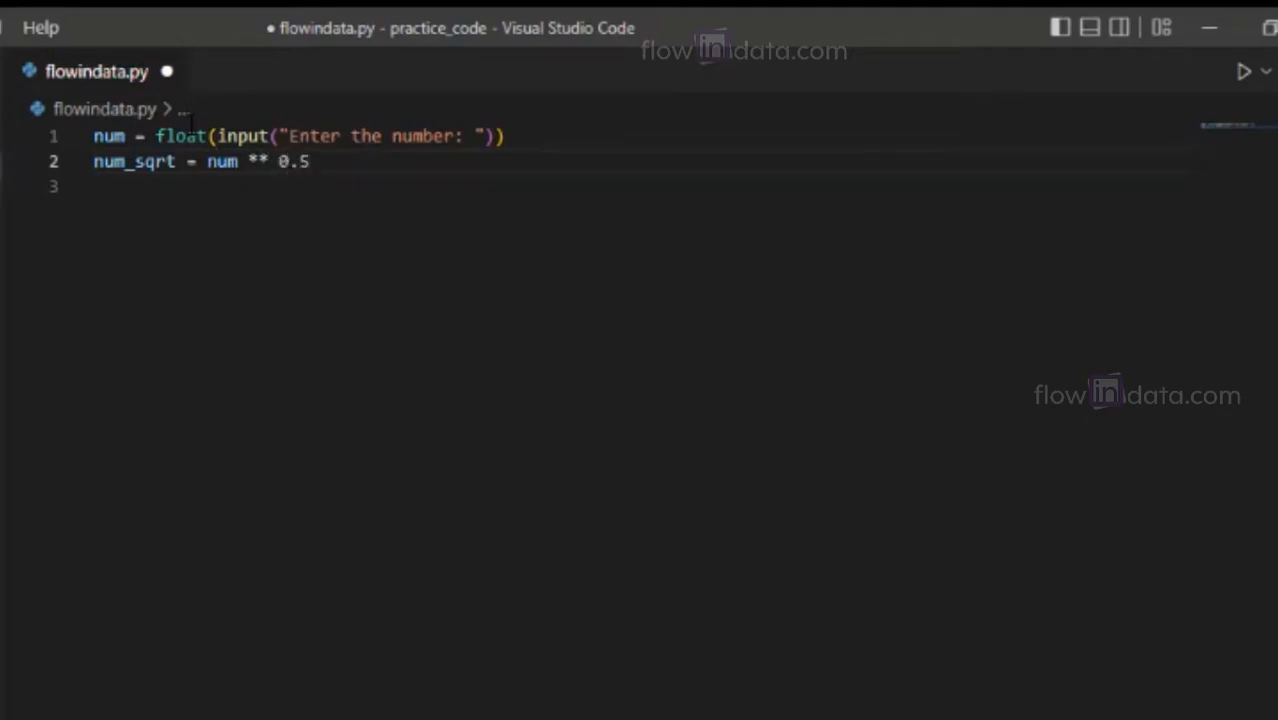
key("Enter")
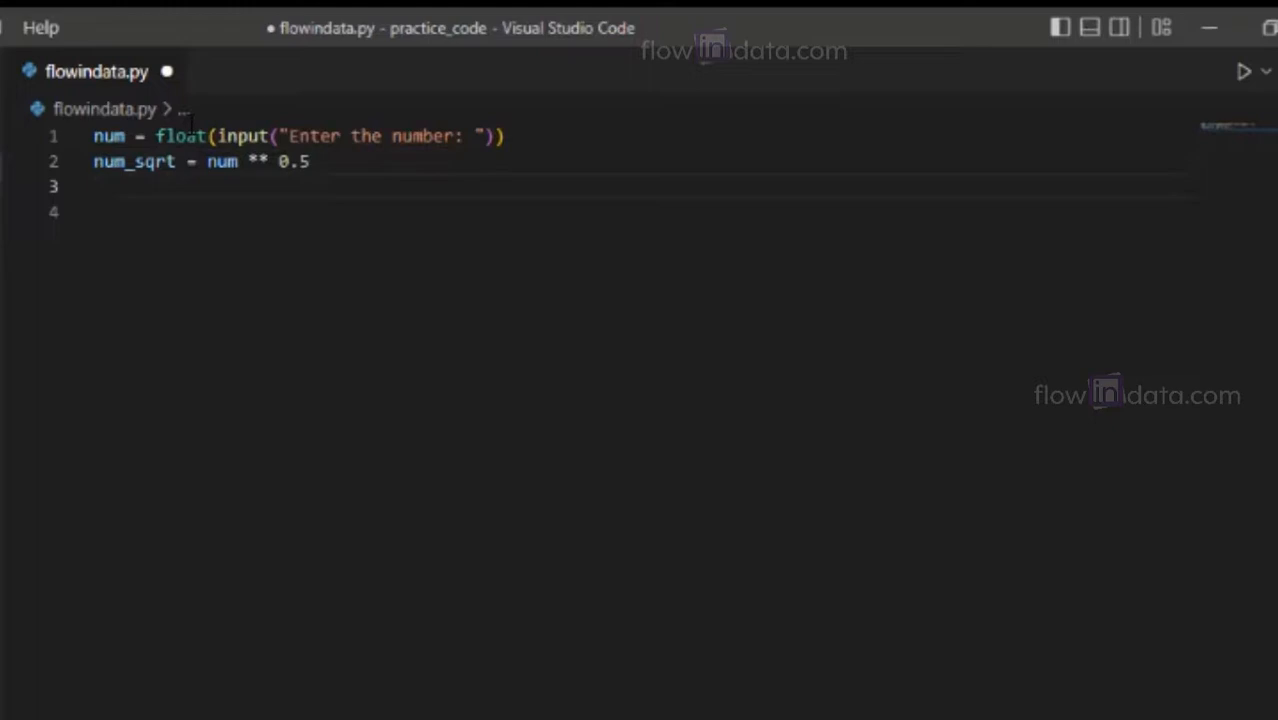
Print 'The square root of %0.3f is %0.3f' formatted with num and num_sqrt
type("print(\"The square roo")
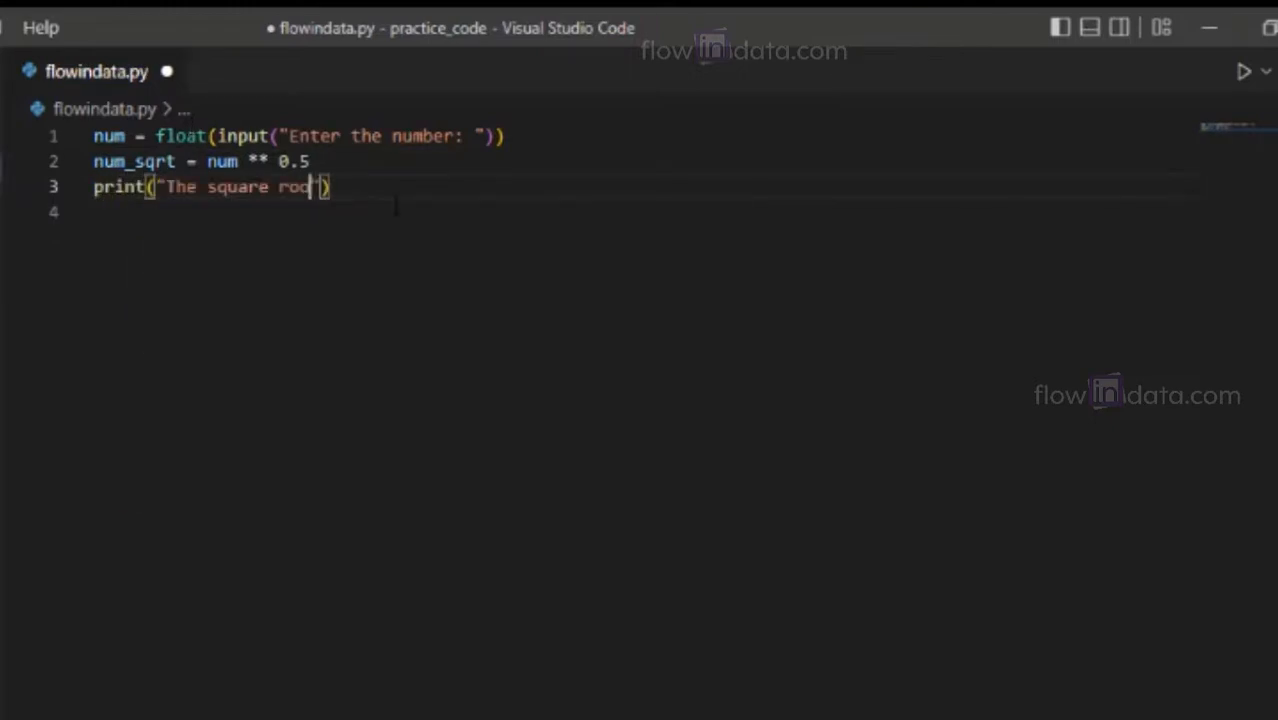
type("of")
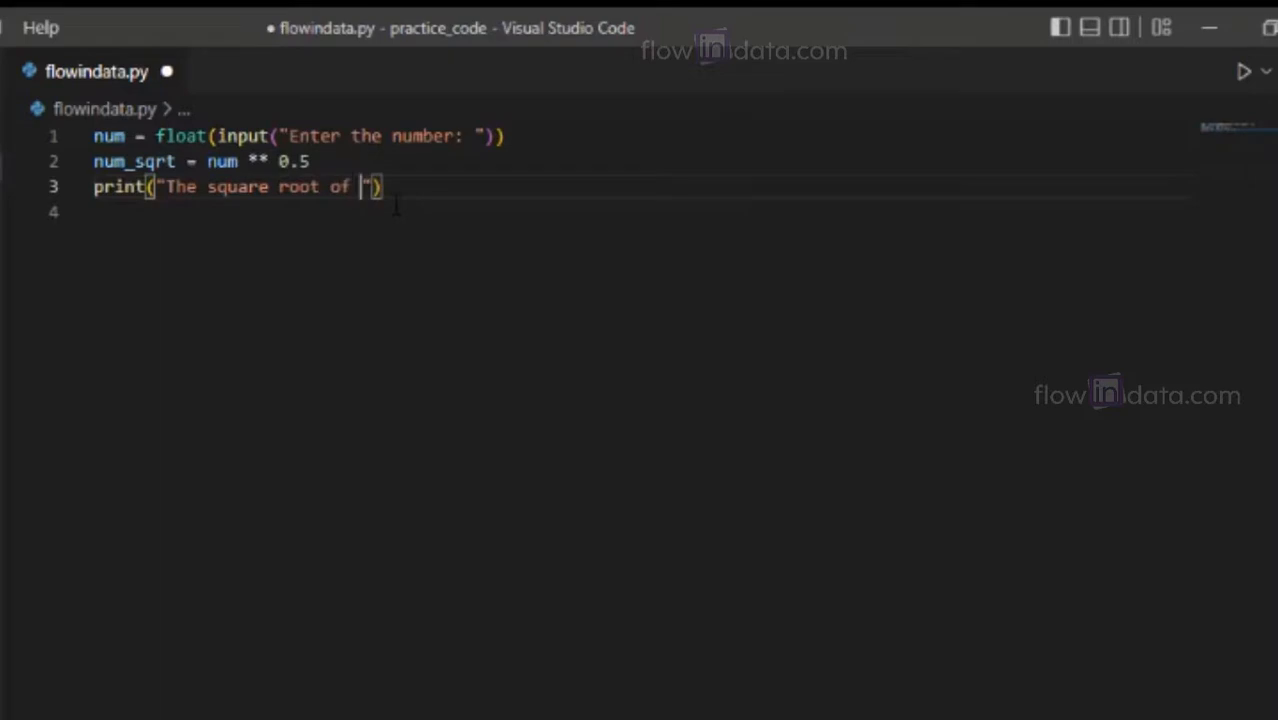
type("%0.3f a")
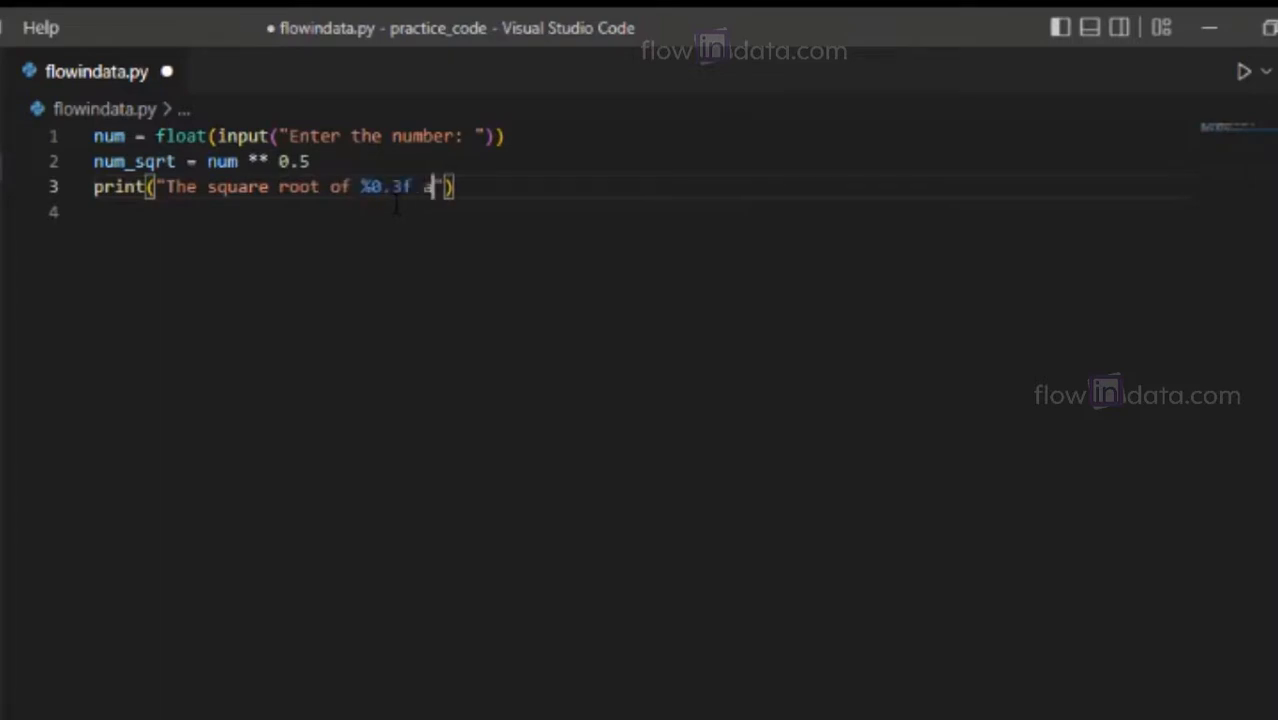
type("is %0.3f\"")
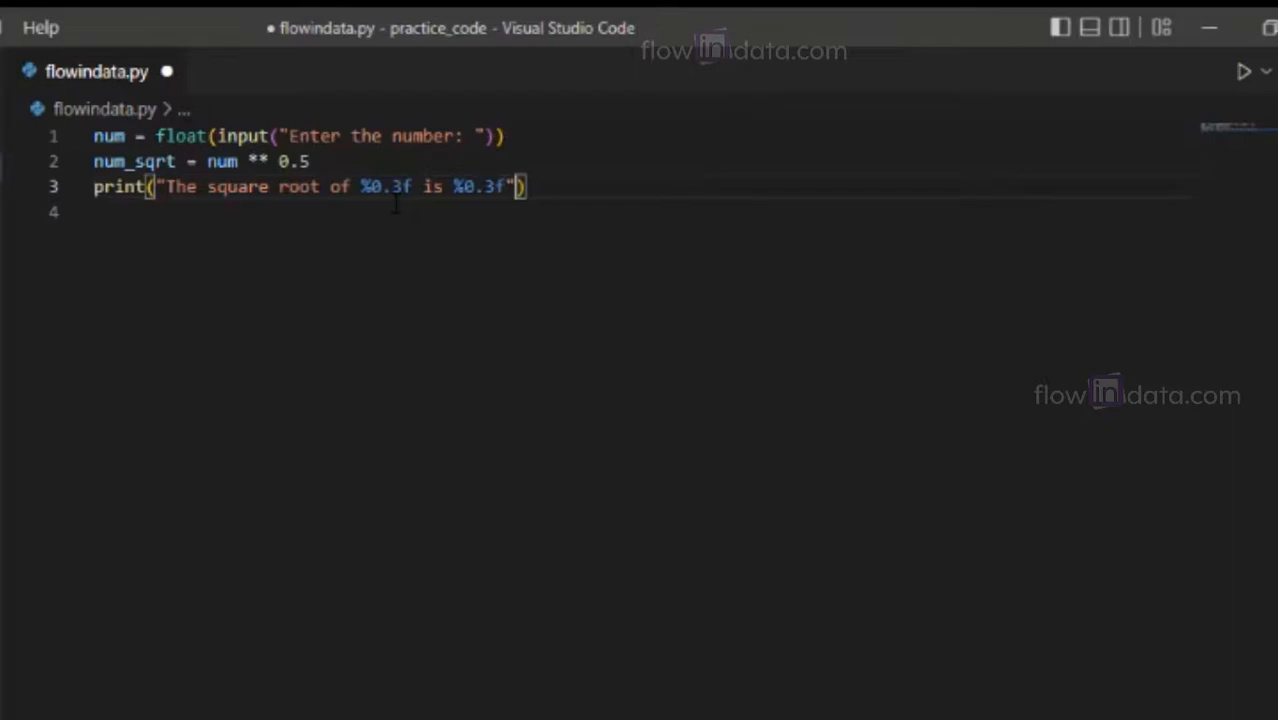
type("%(num")
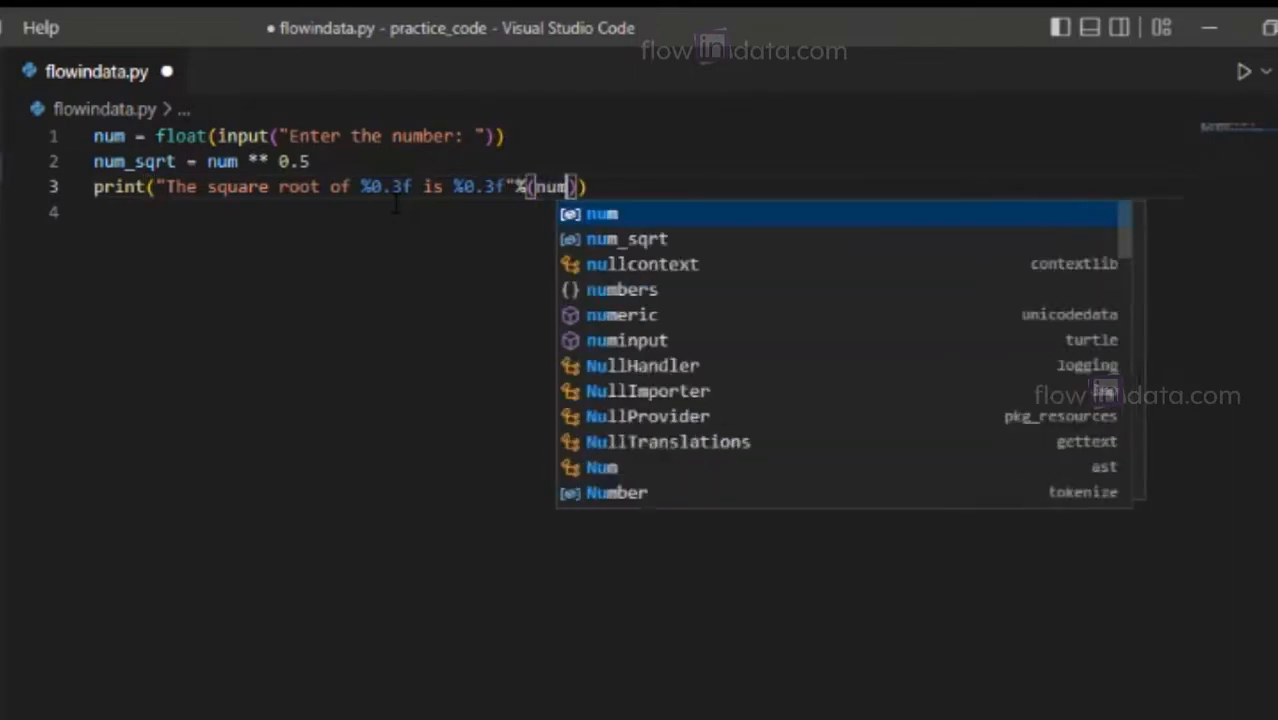
type(",")
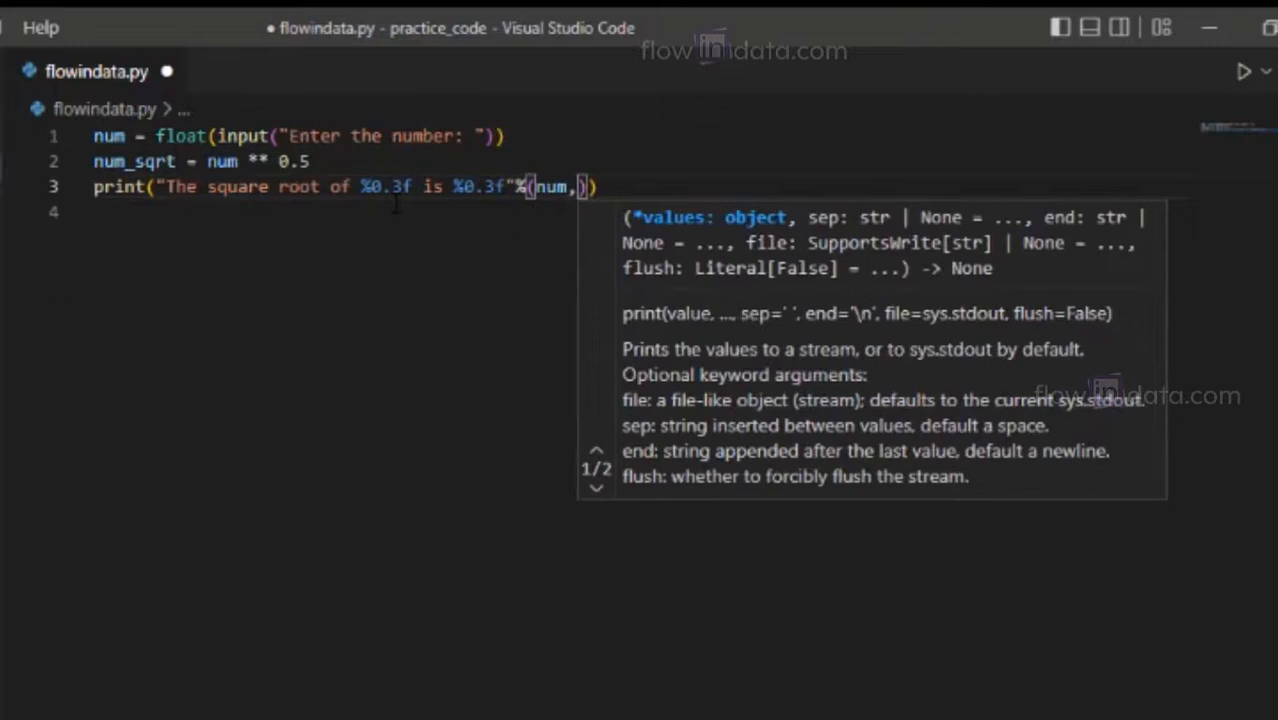
type("num")
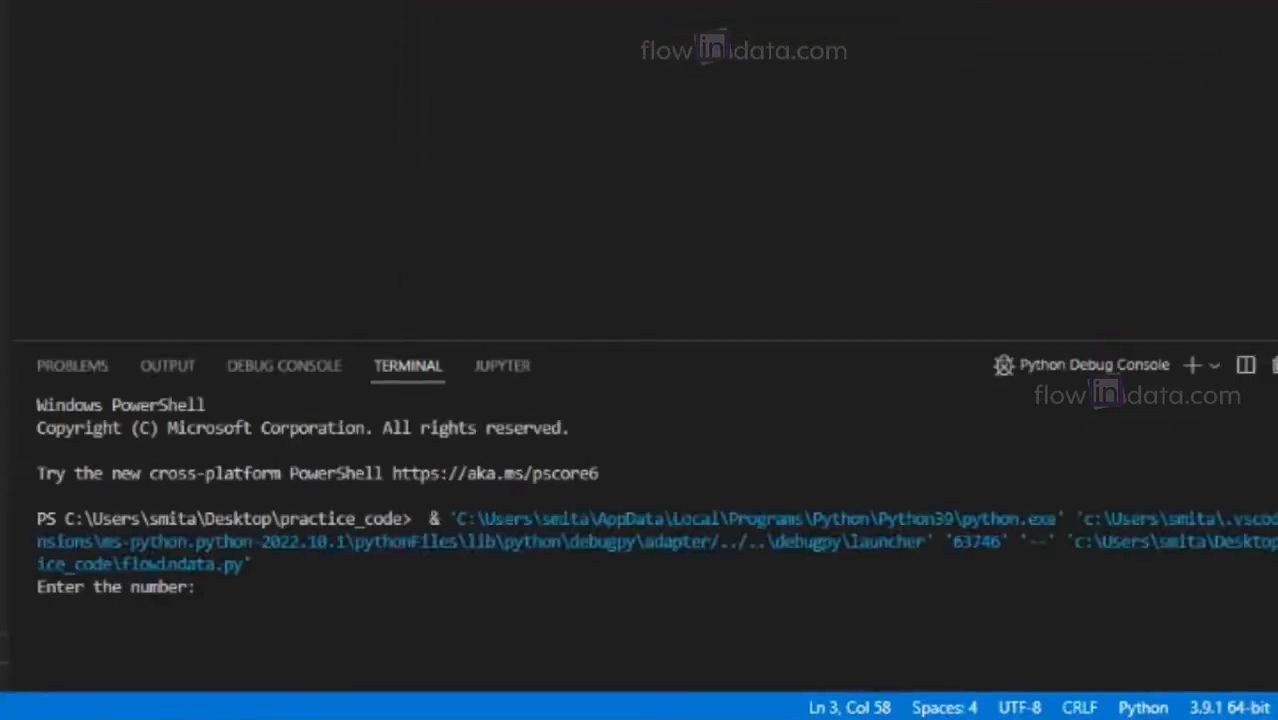
Enter 16 at the prompt so the script prints that the square root of 16.000 is 4.000
type("16")
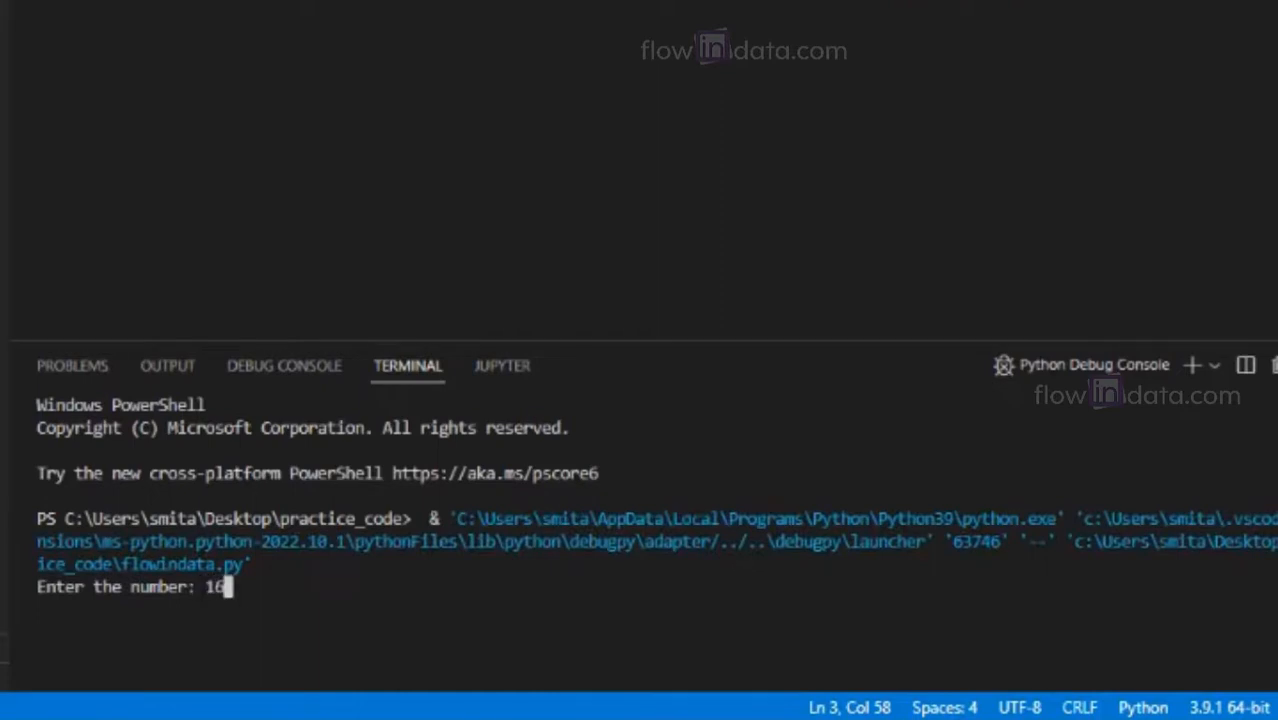
key("enter")
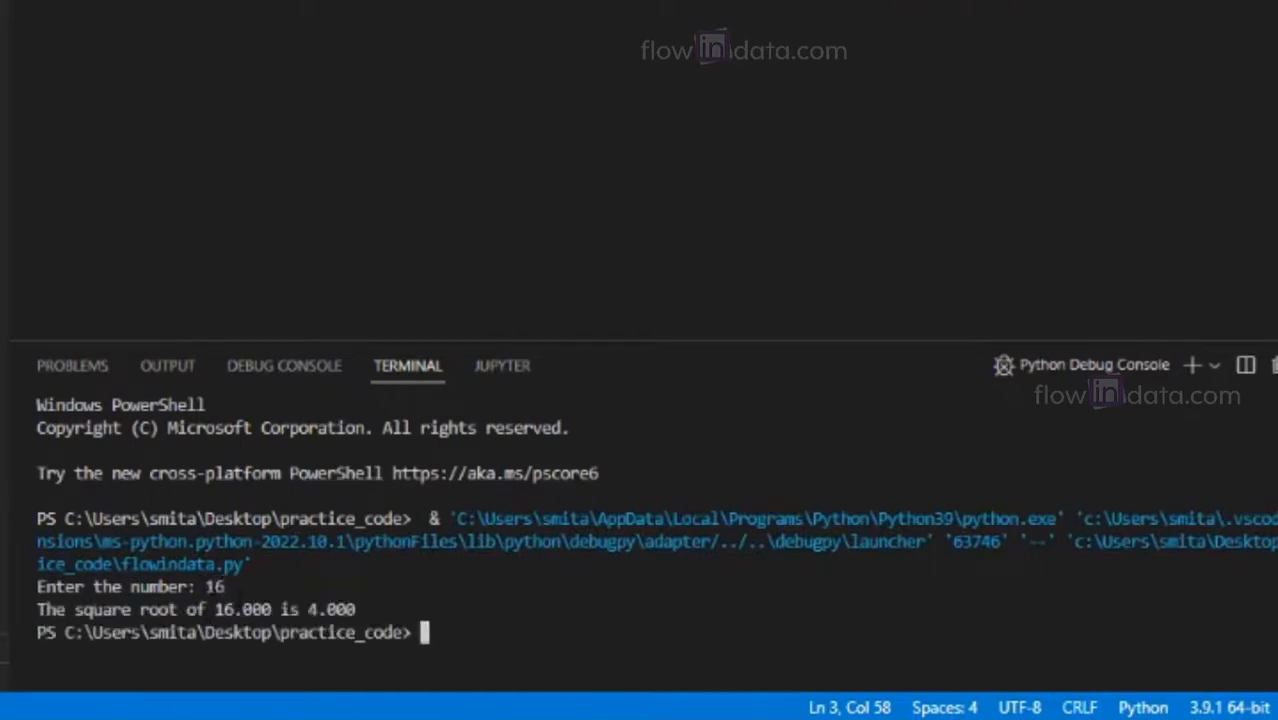
double_click(242, 608)
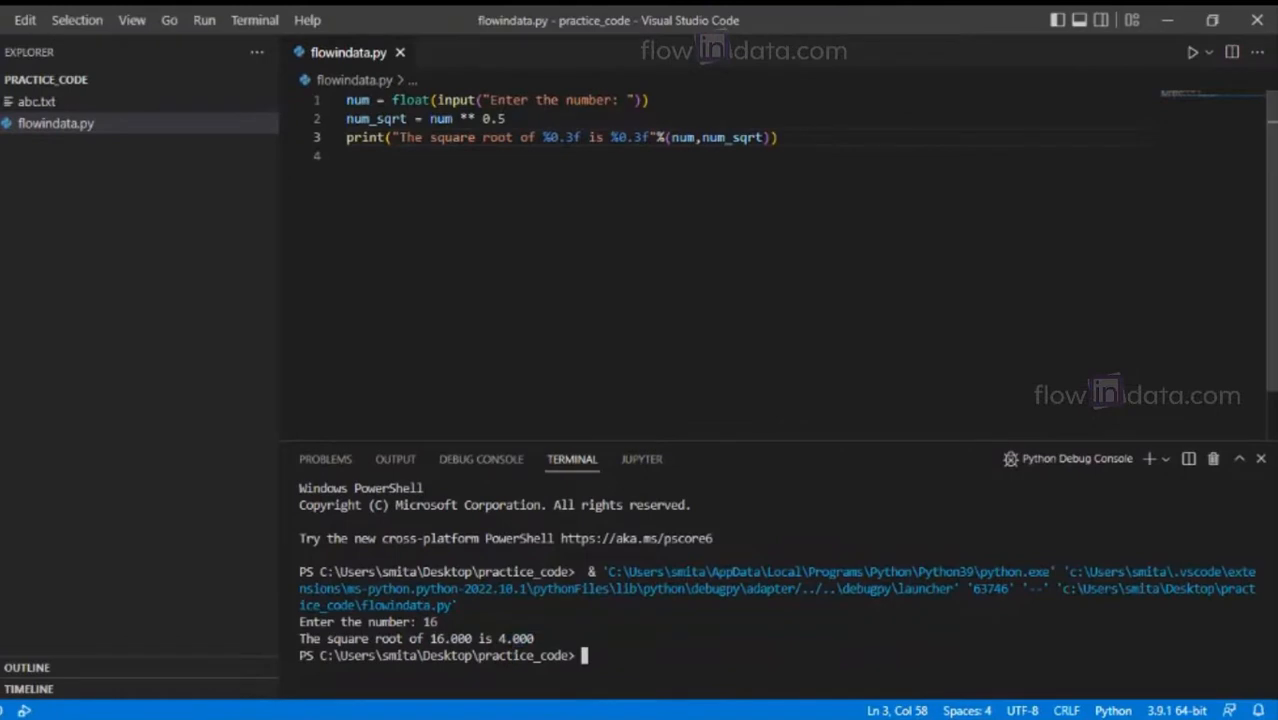
Import math at the top and compute num_sqrt with math.sqrt(num)
double_click(568, 136)
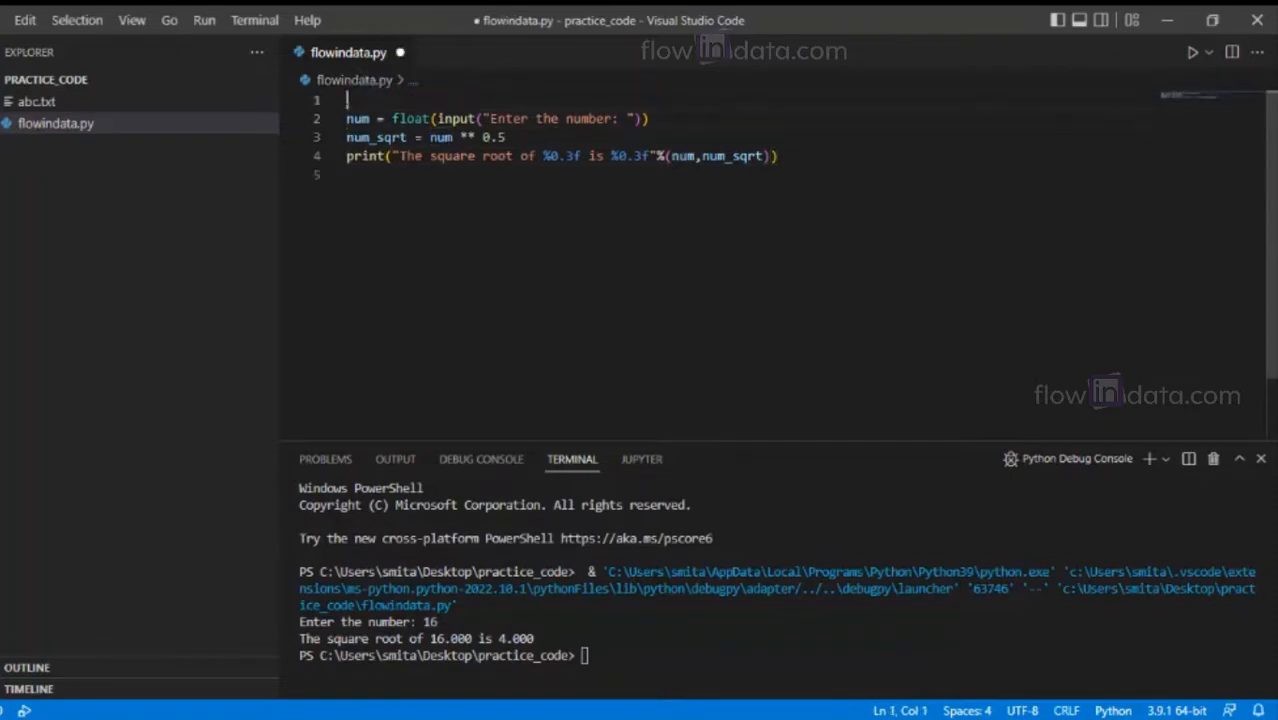
type("import math")
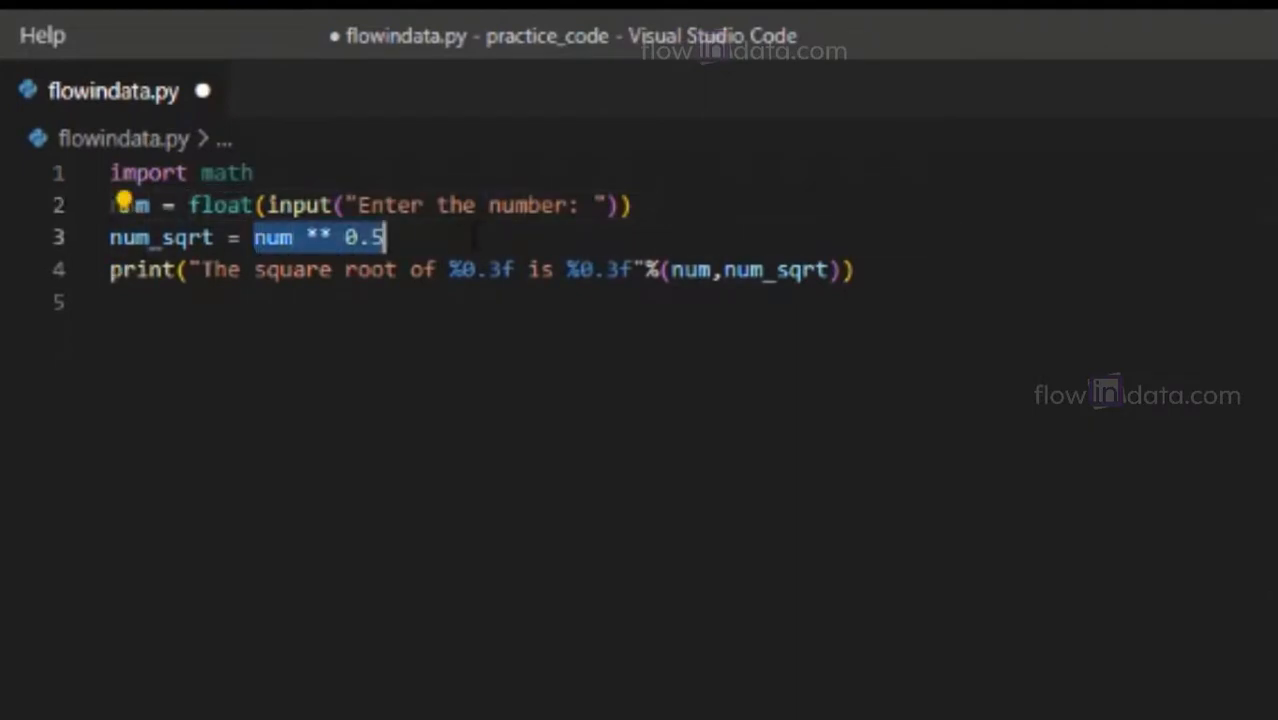
type("math")
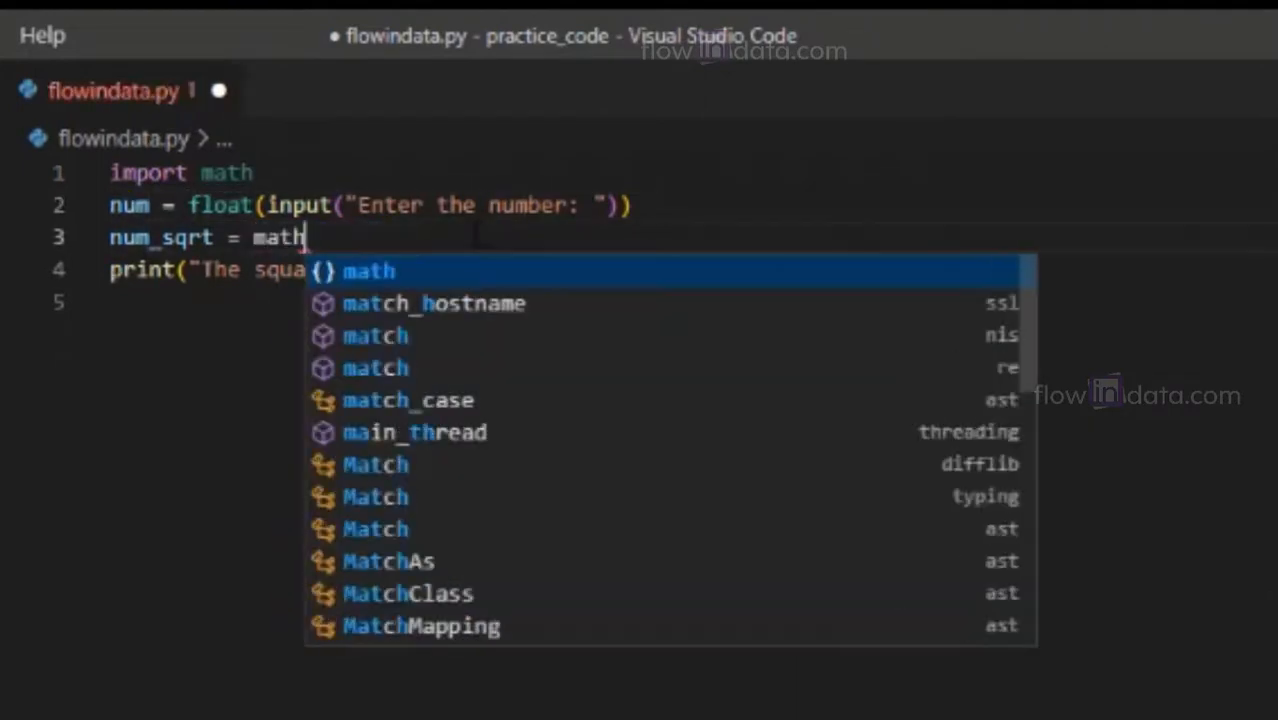
type(".sqrt")
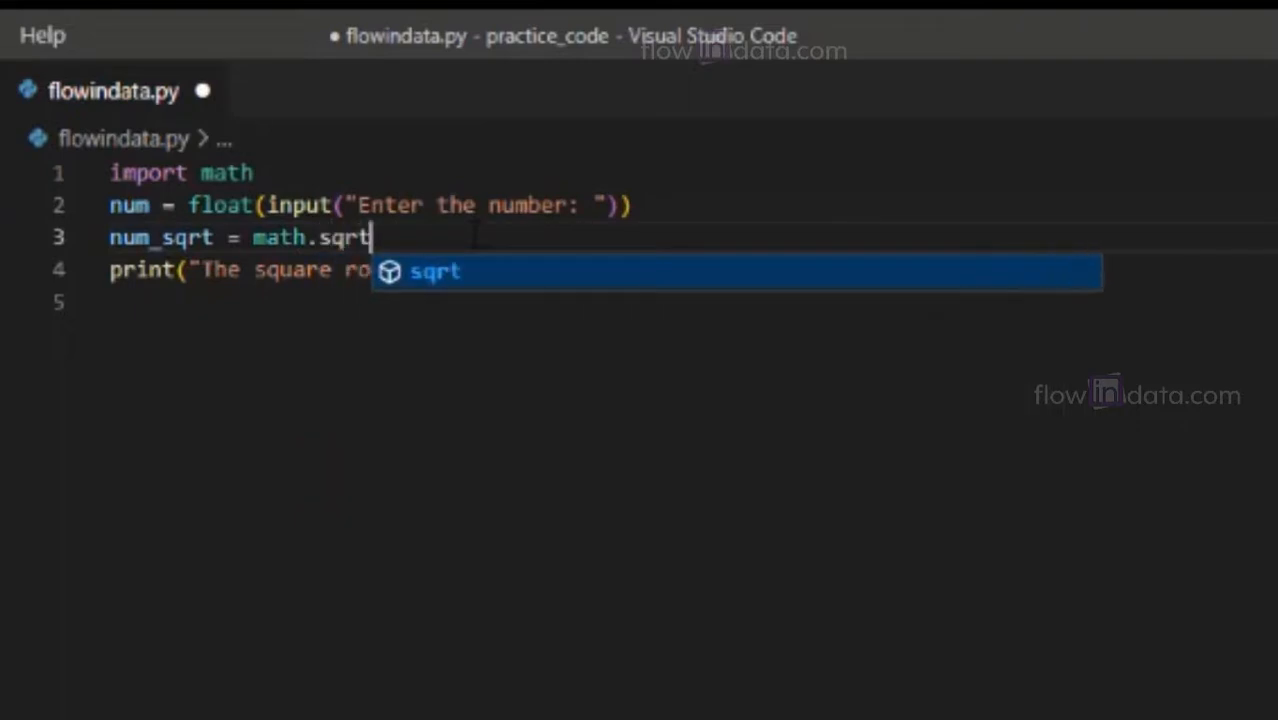
type("(num")
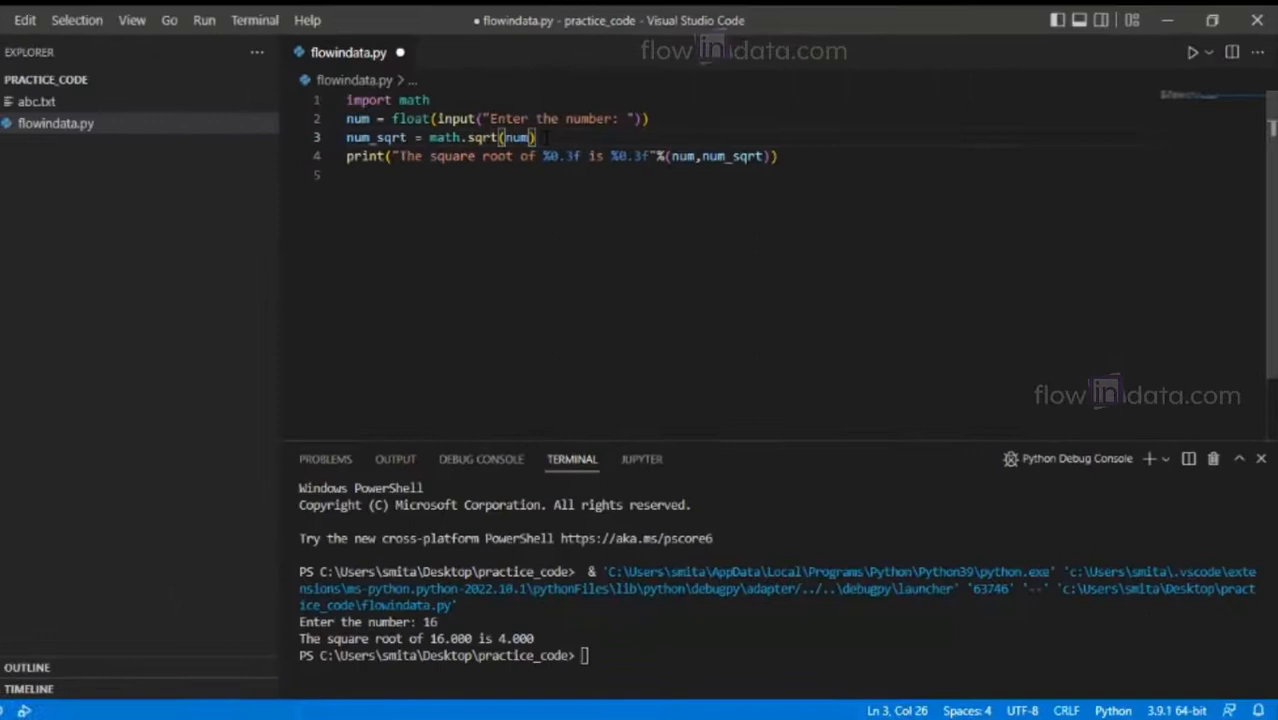
Start debugging from the Run menu for inputs 1 and 16, then close the terminal panel
left_click(204, 20)
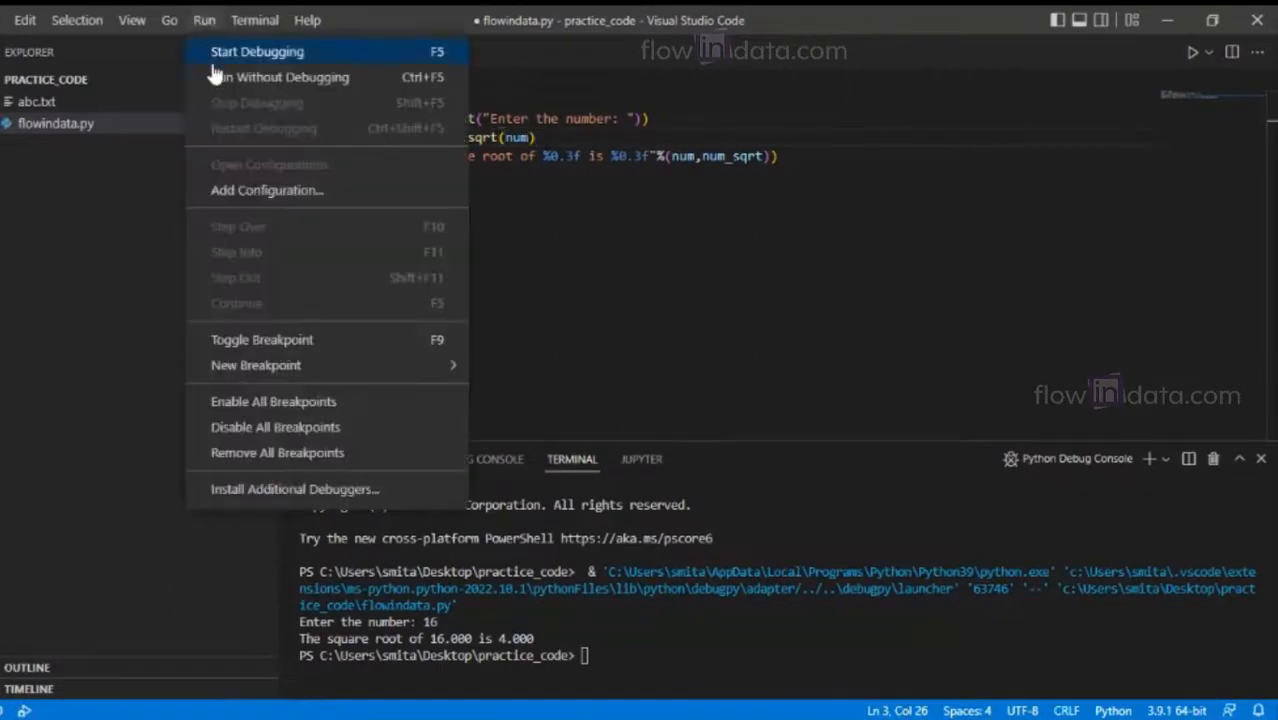
left_click(256, 52)
type("16")
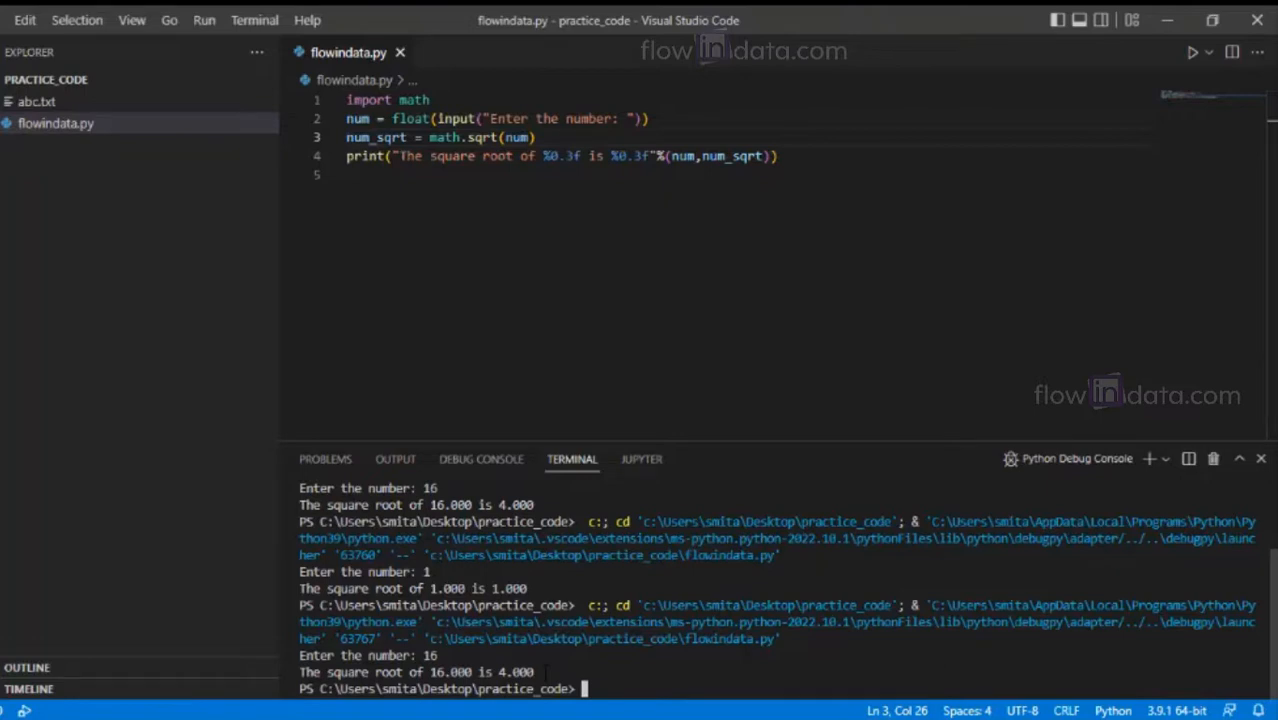
left_click(1260, 458)
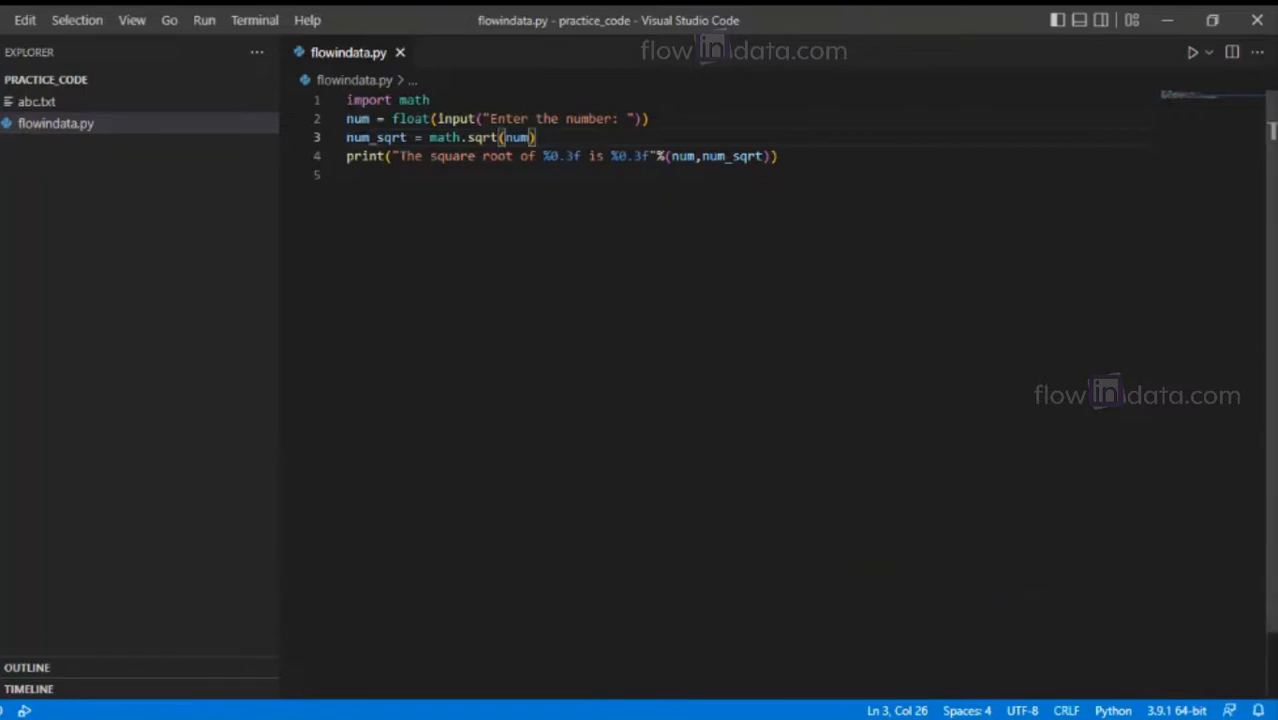
Import cmath, read the input with eval and take cmath.sqrt(num)
type("cma")
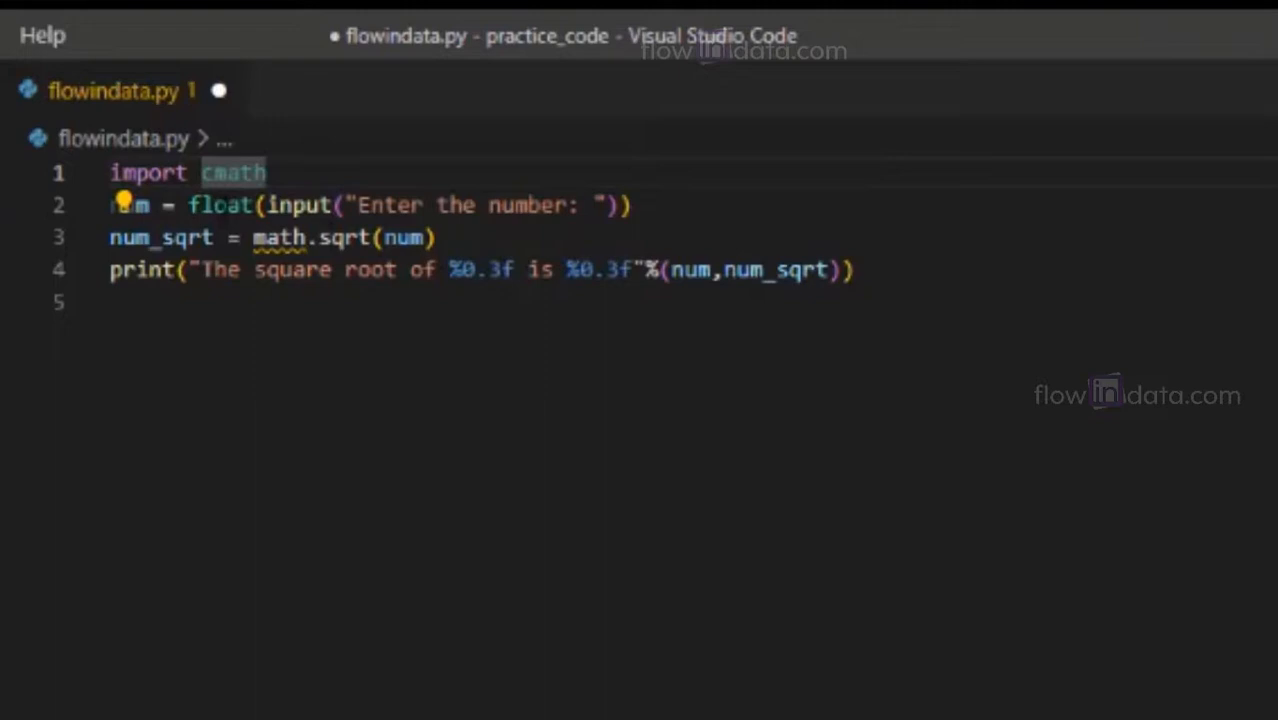
type("e")
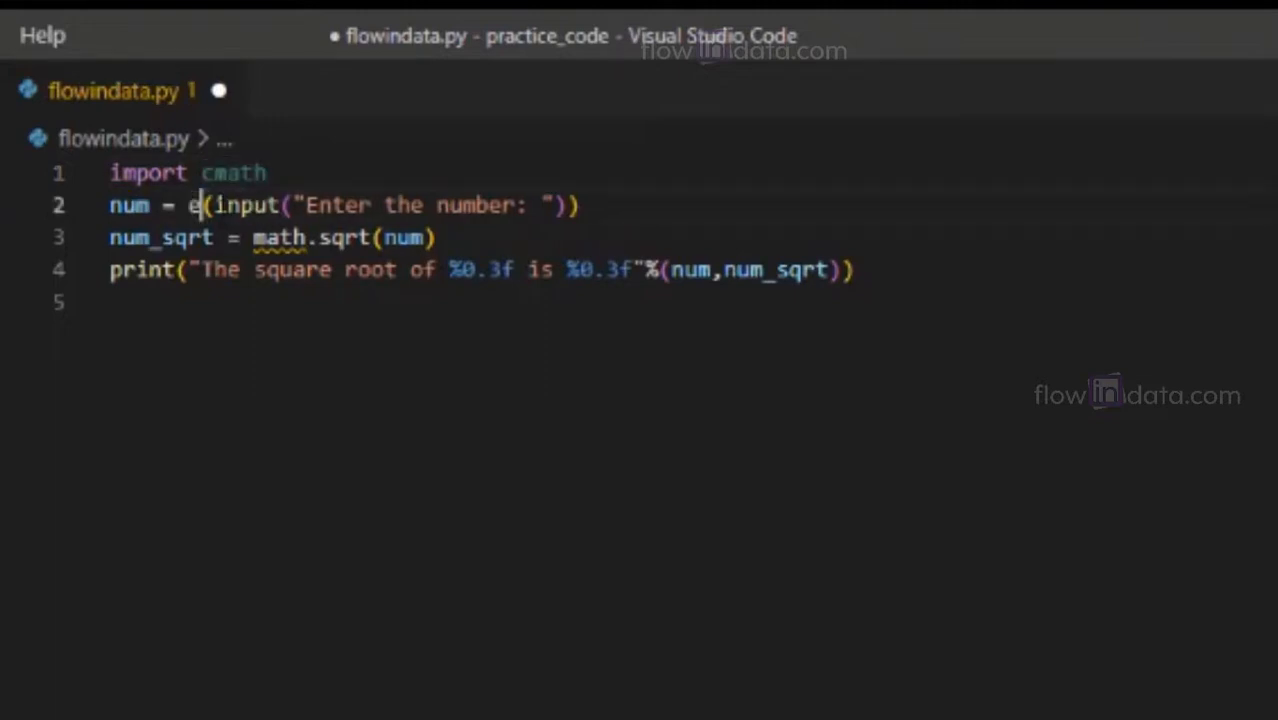
type("val")
left_click(272, 236)
type("c")
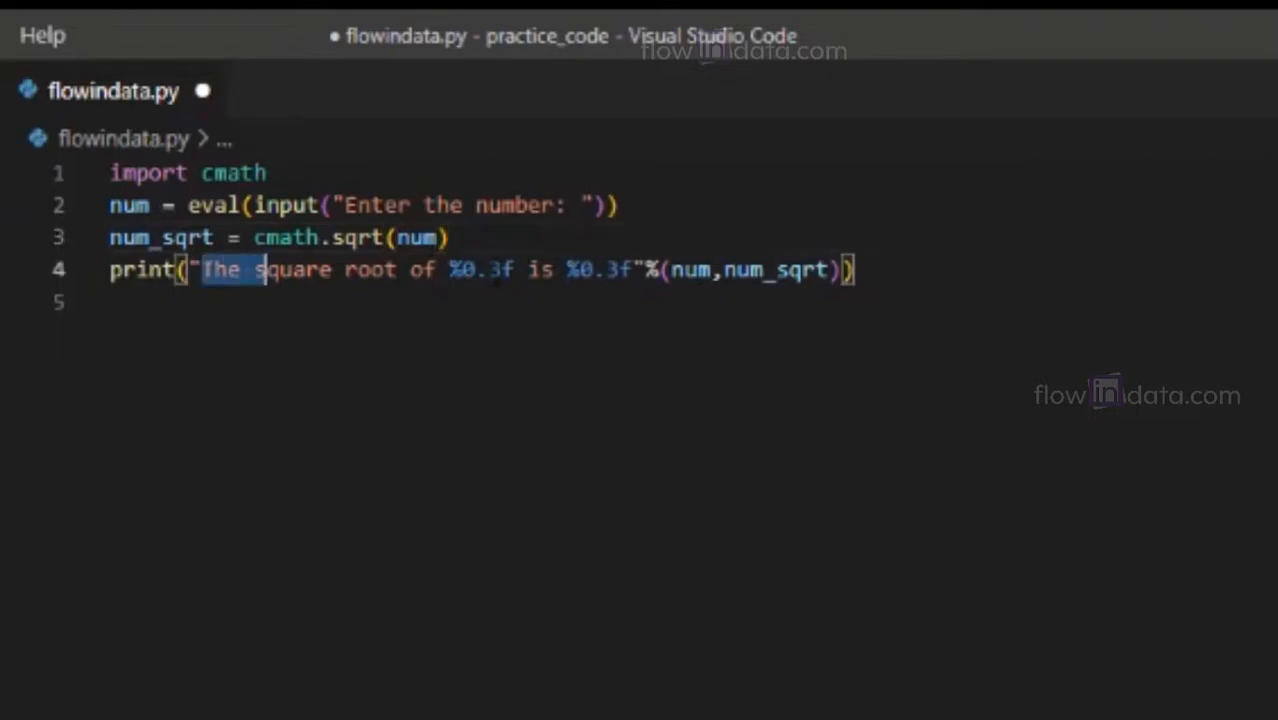
Rewrite the message as '{0} is {1:0.3f}+{2:0.3f}j' formatted with num, num_sqrt.real and num_sqrt.imag
key("Delete")
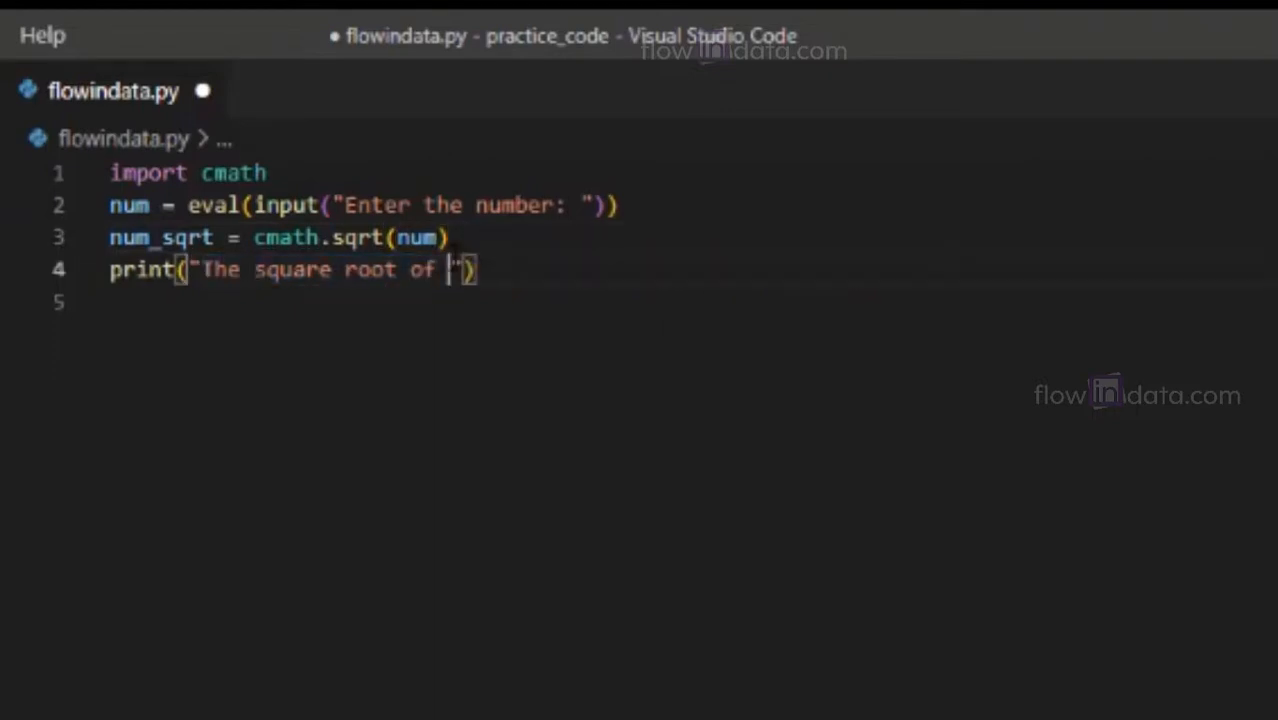
type("{0}")
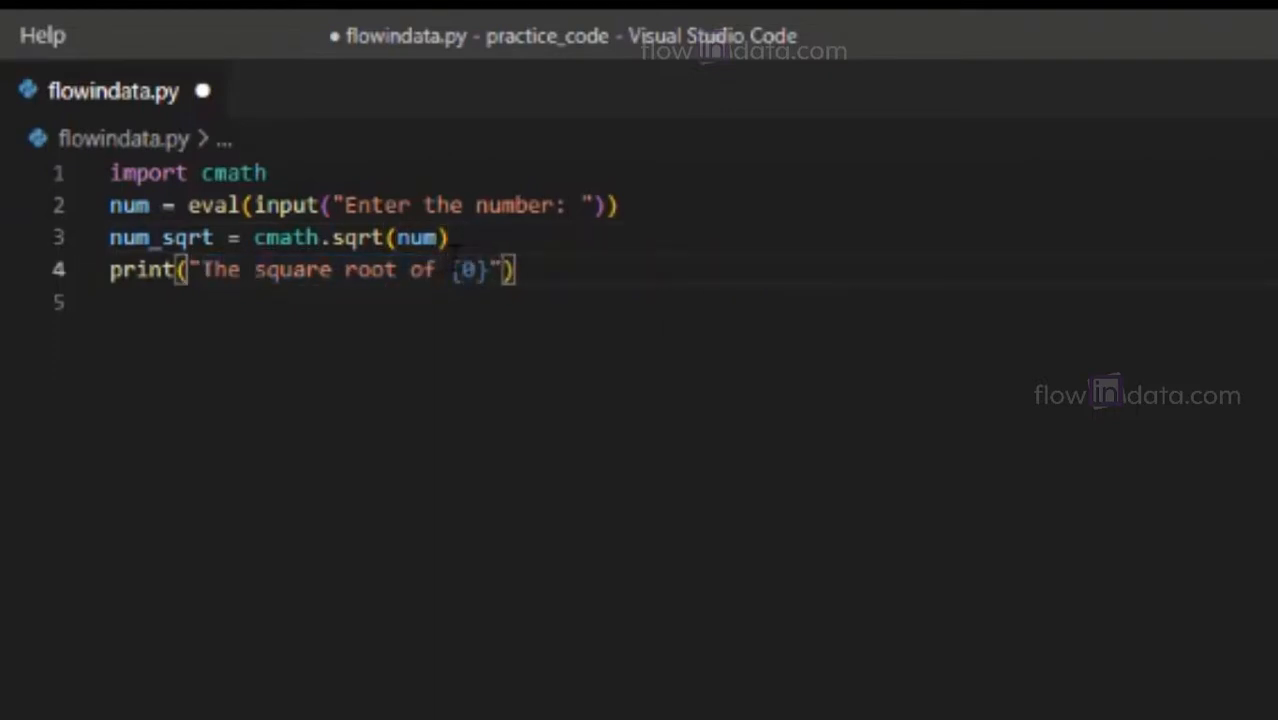
type("is {1:0.3f}+{2:0.3f}j")
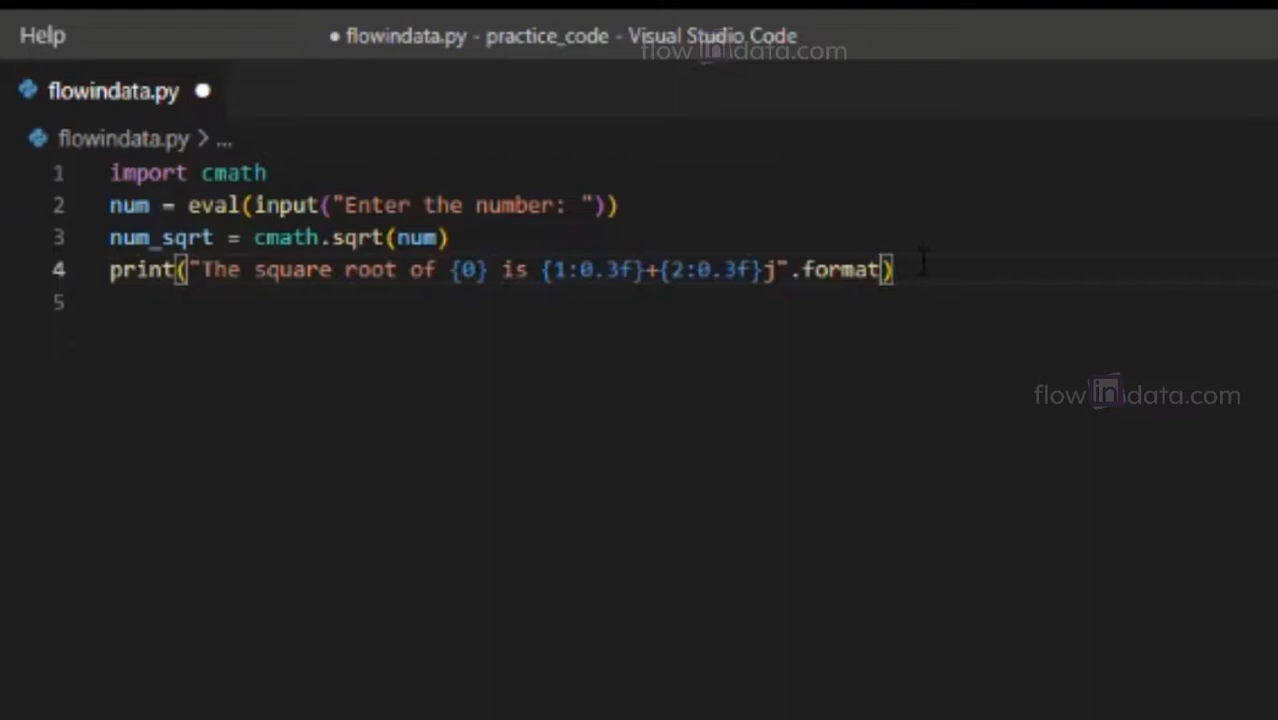
type("num")
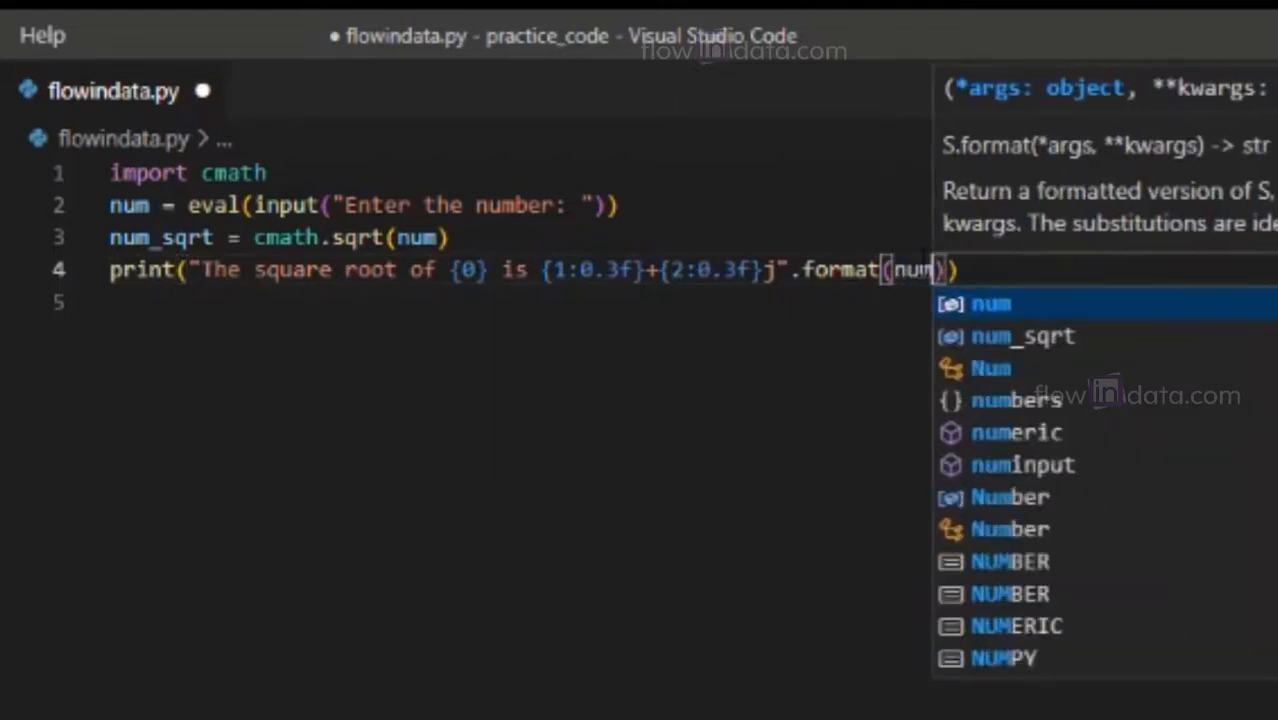
type(",num_sqrt.real,")
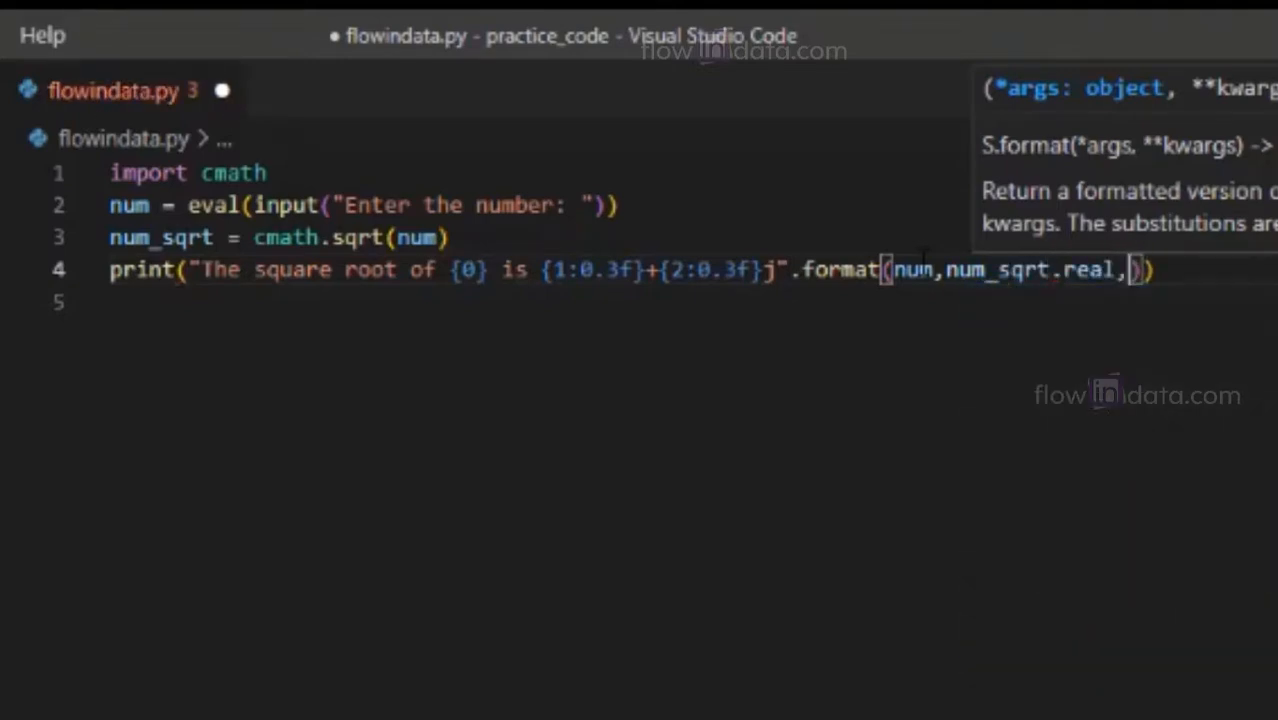
type("num_sqrt")
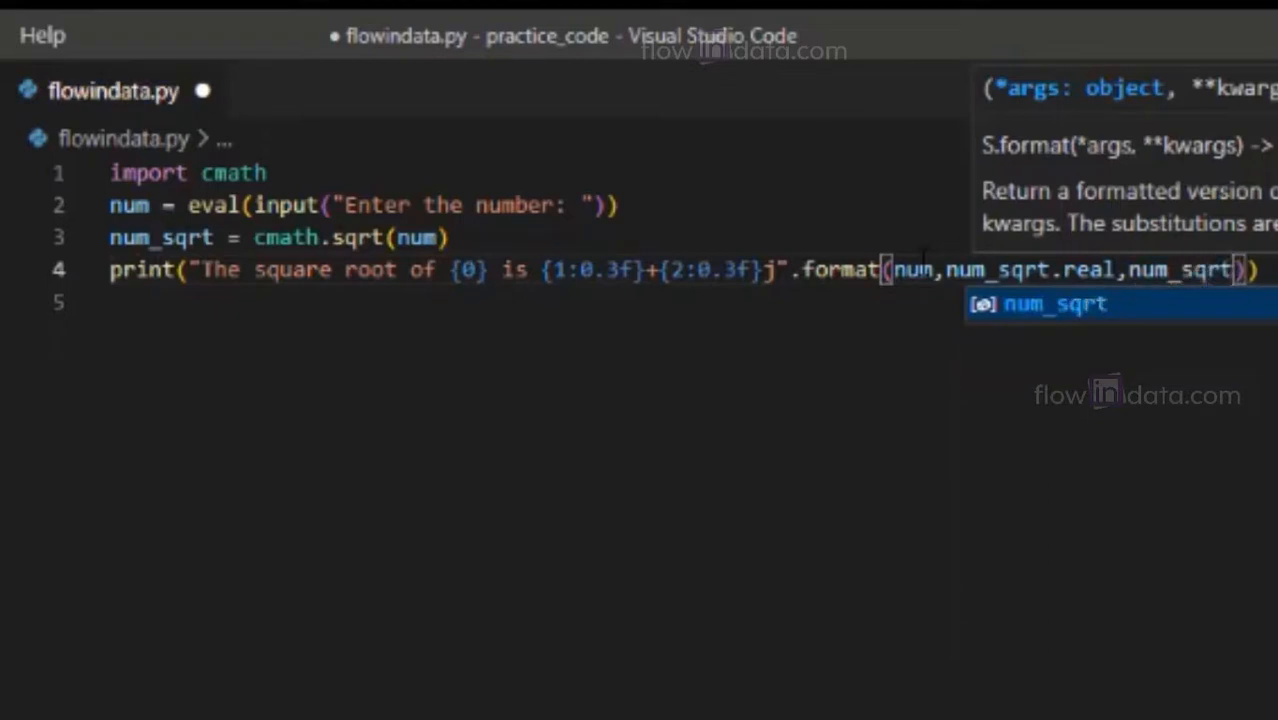
type(".imag")
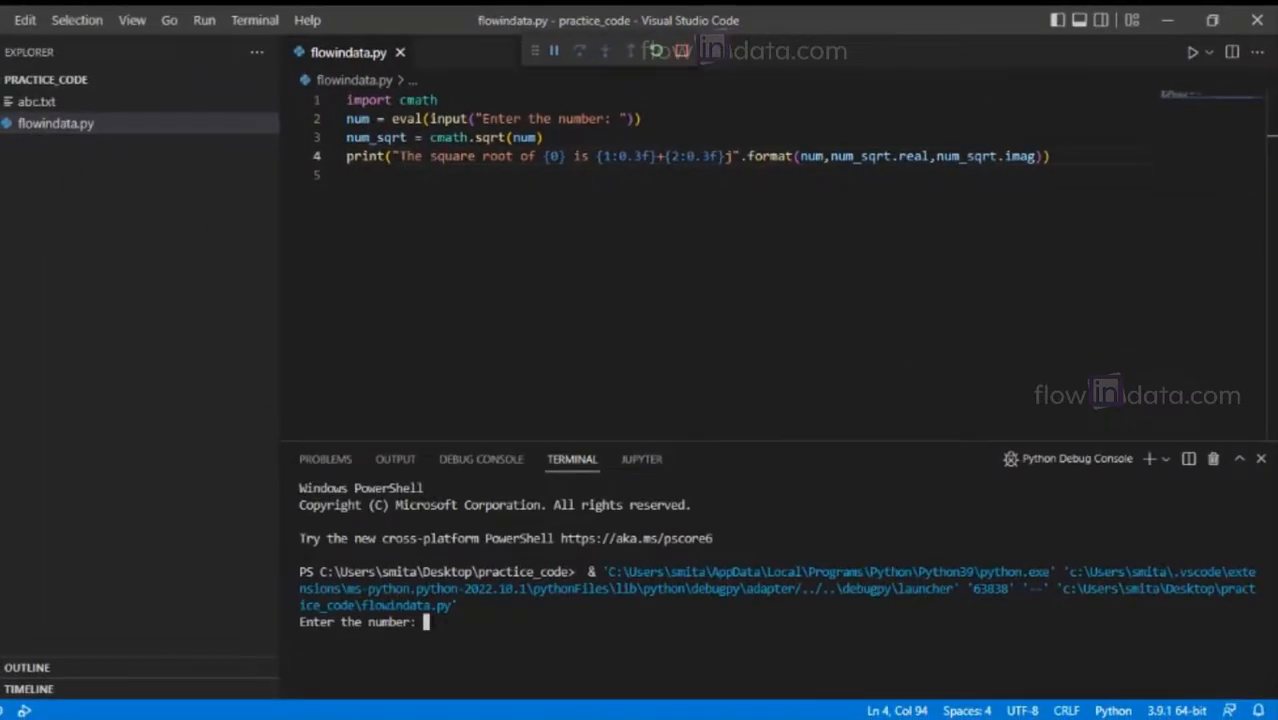
Enter 1+2j at the prompt so the script prints its square root 1.272+0.786j
type("1+")
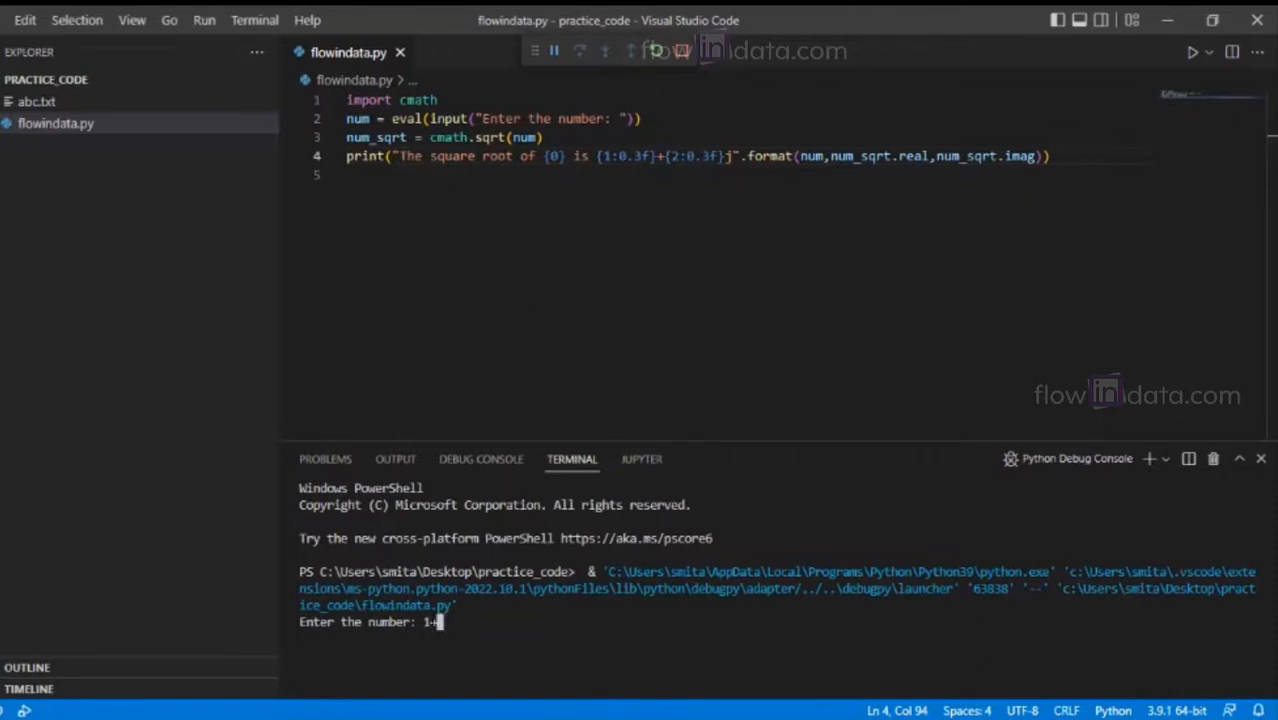
type("2j")
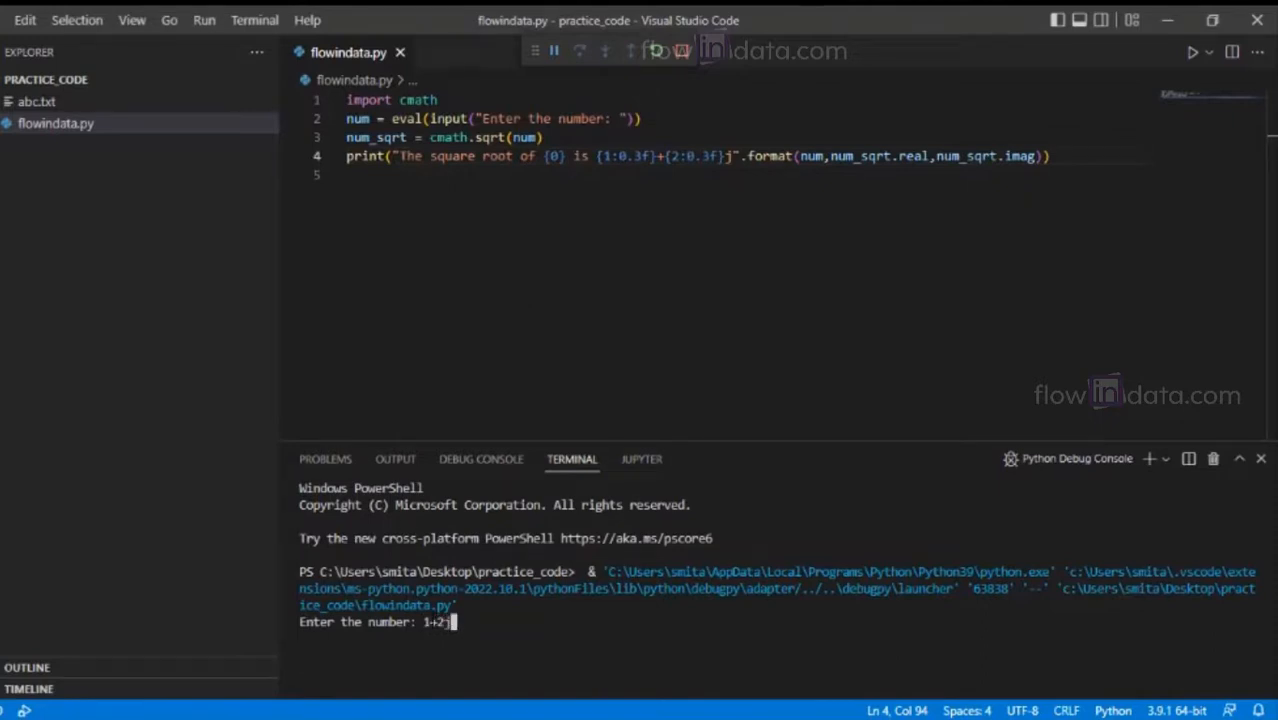
key("enter")
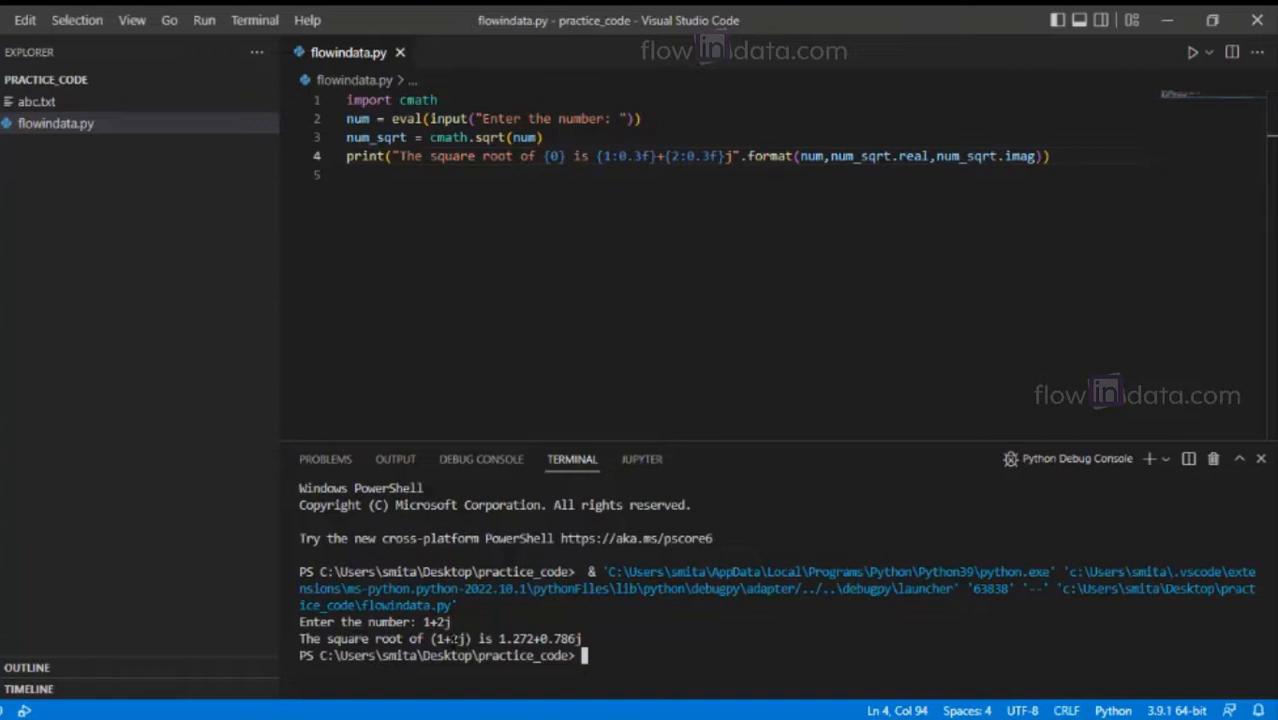